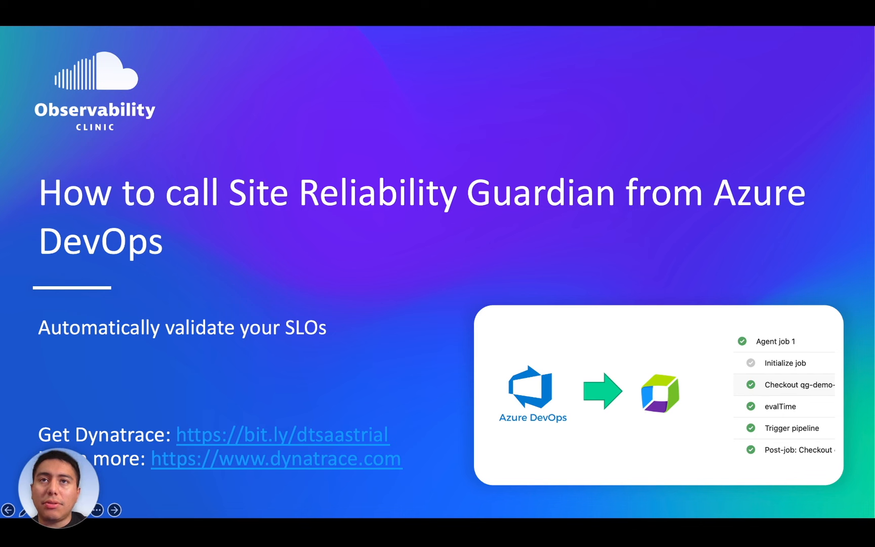
Step: Show the All guardians page of the Site Reliability Guardian app
left_click(114, 511)
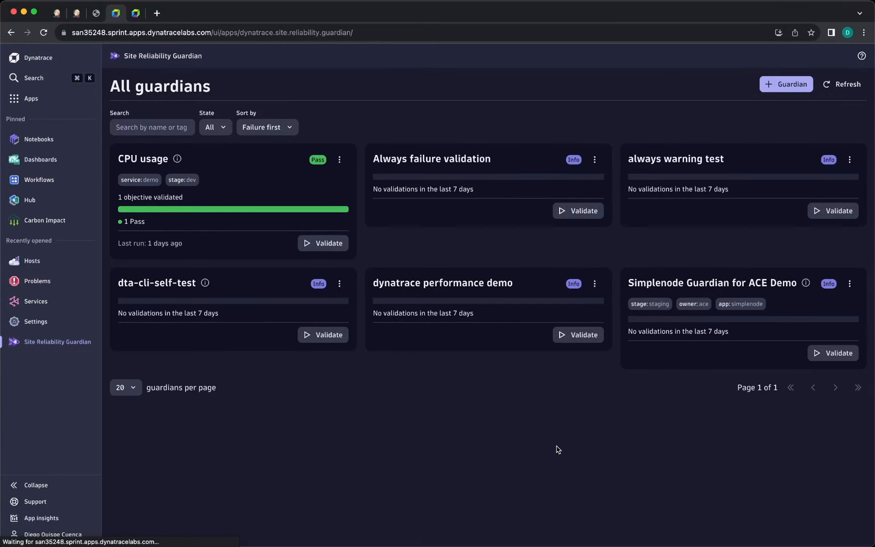
mouse_move(234, 172)
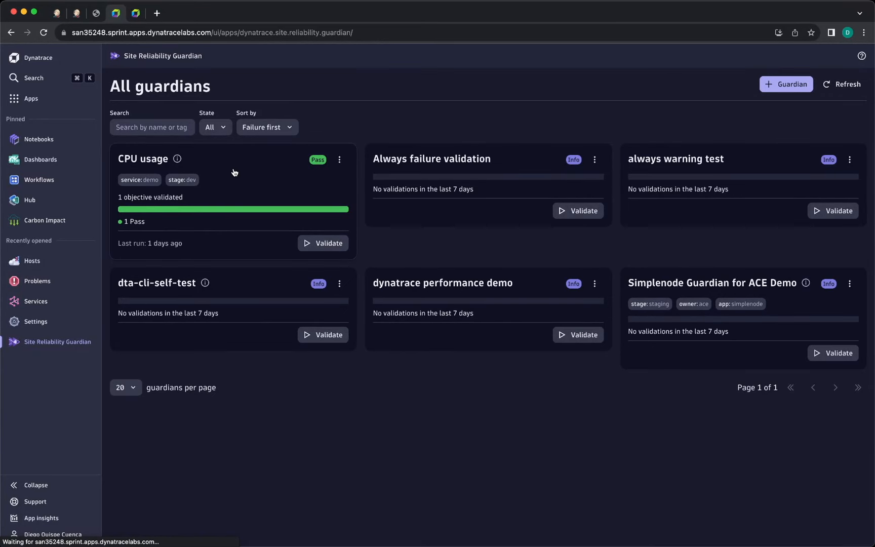
Step: Review the CPU usage guardian's validation history and Average CPU System objective, then move to the workflow
left_click(143, 159)
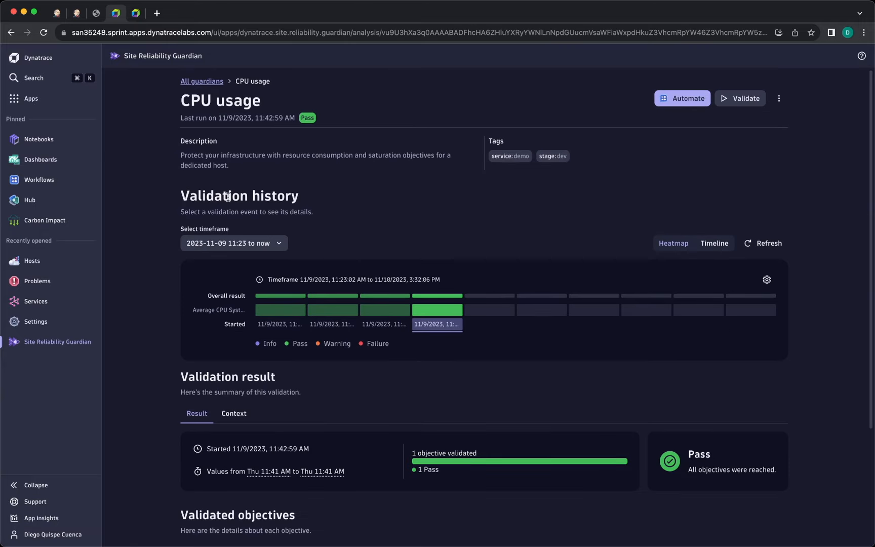
scroll("down", 3)
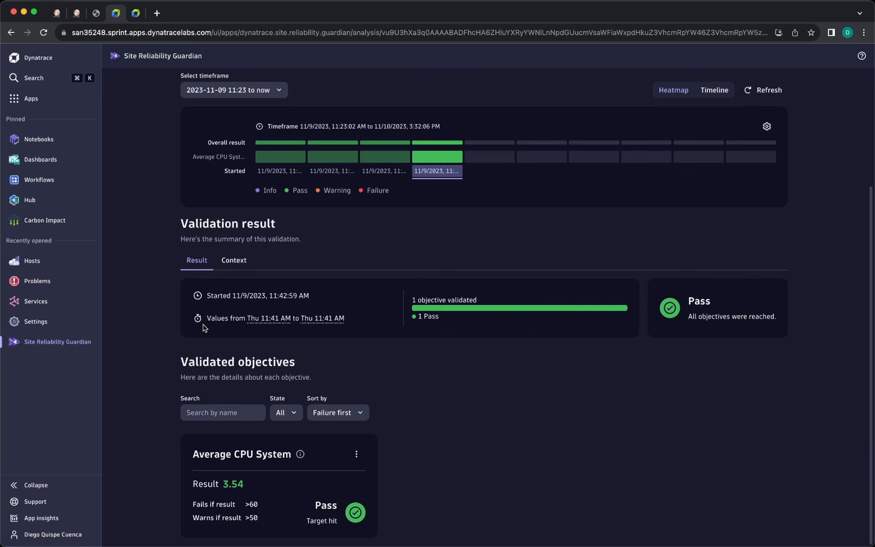
left_click(136, 13)
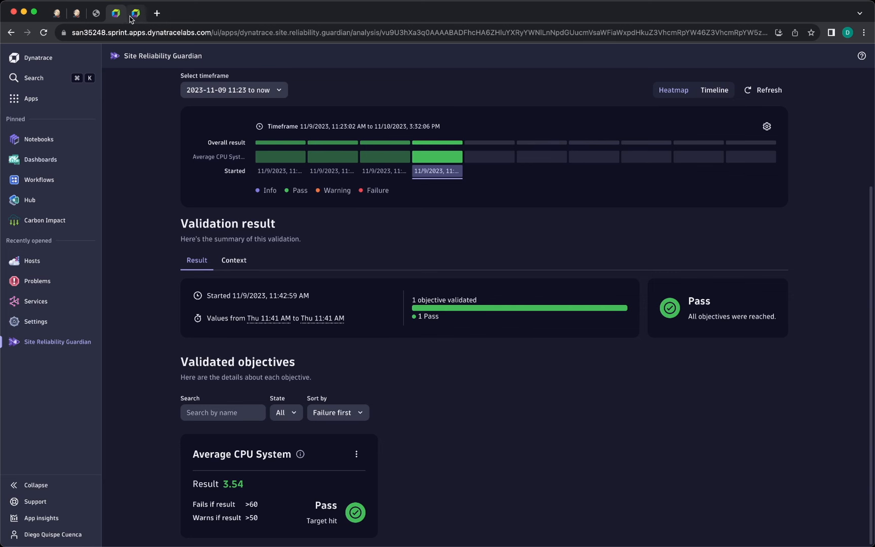
left_click(136, 13)
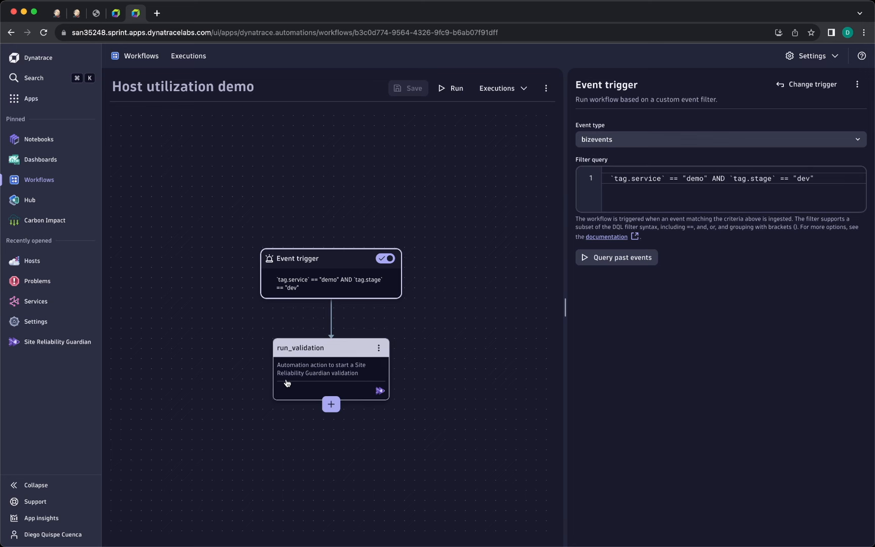
Step: Inspect the run_validation task input using the CPU usage guardian and event timeframe expression
left_click(322, 370)
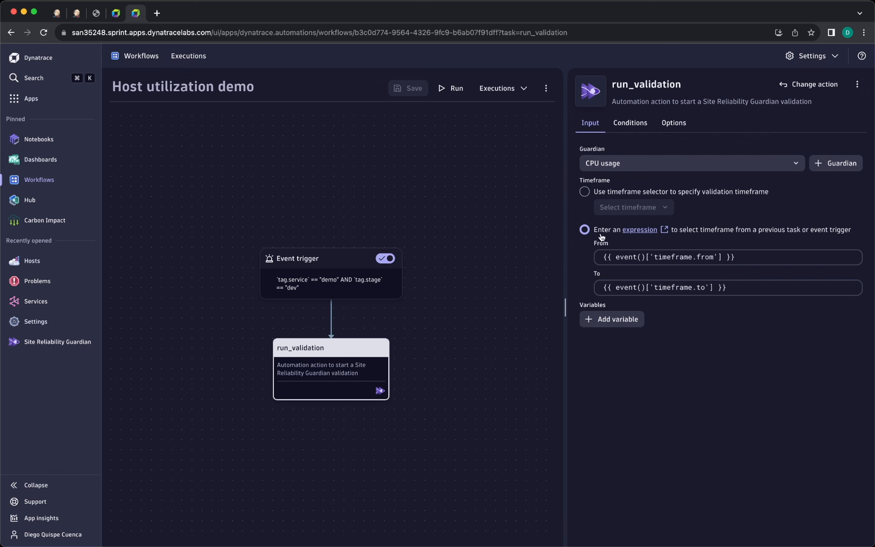
left_click(699, 288)
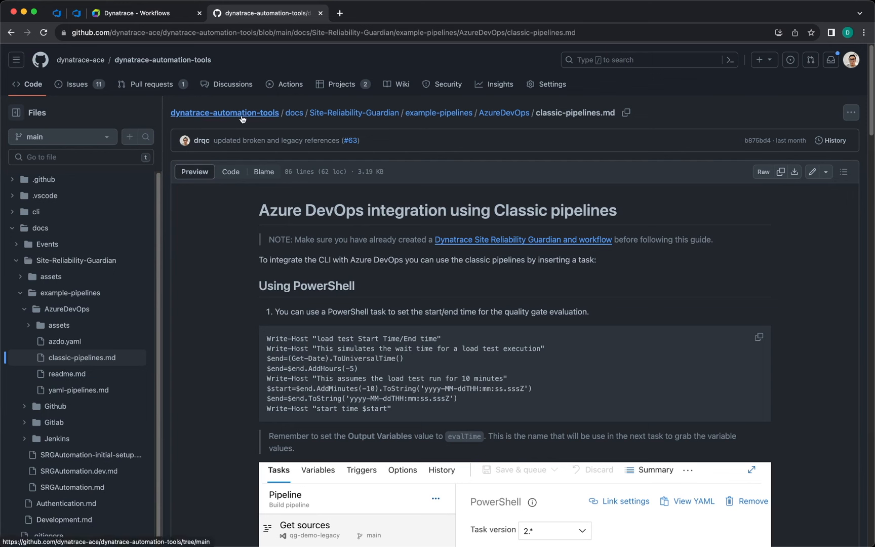
mouse_move(438, 113)
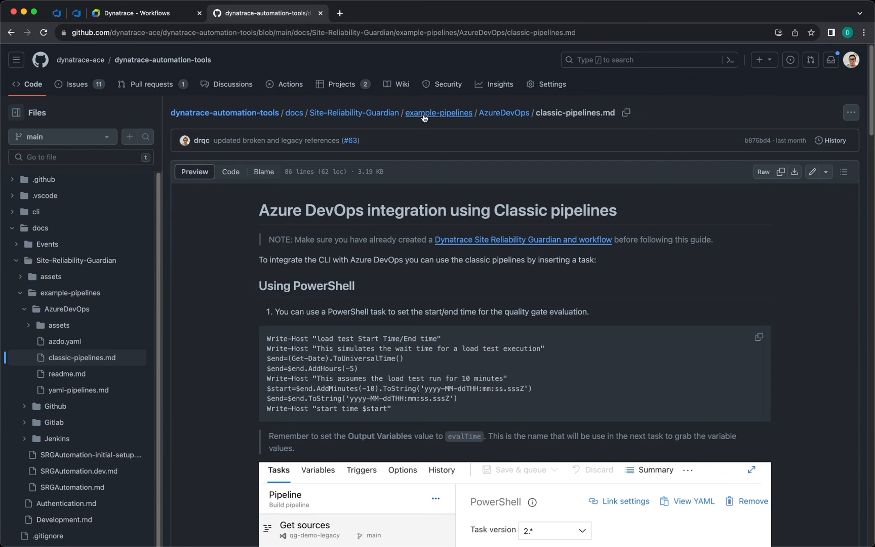
mouse_move(503, 113)
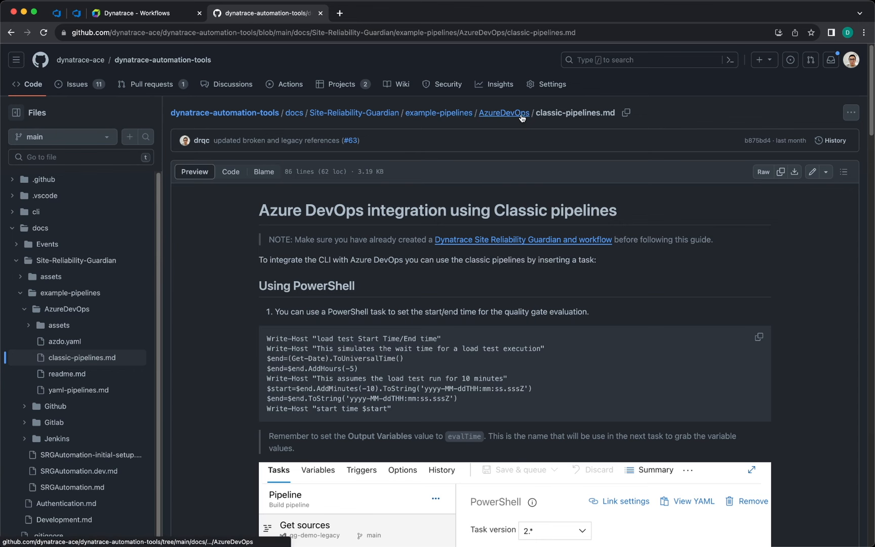
Step: From the AzureDevOps docs folder, view the YAML pipelines guide's complete azdo.yaml in raw text
left_click(503, 113)
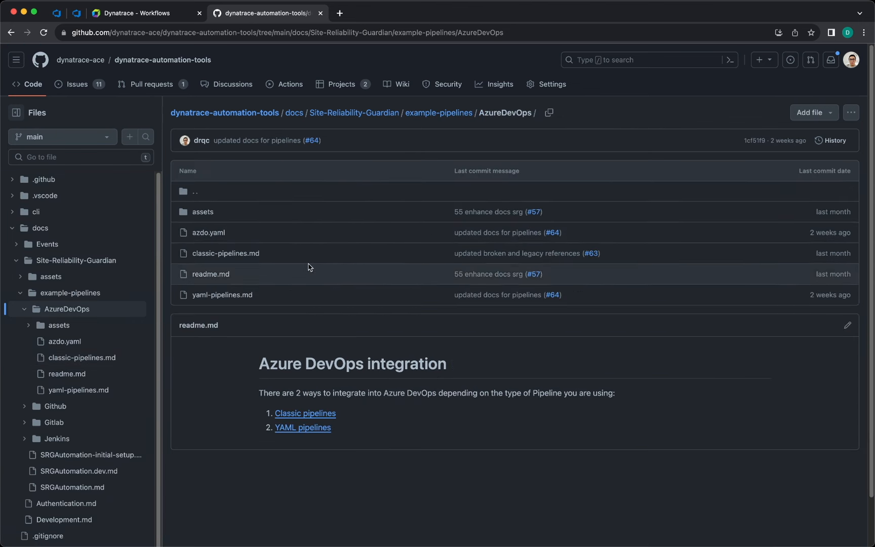
left_click(302, 427)
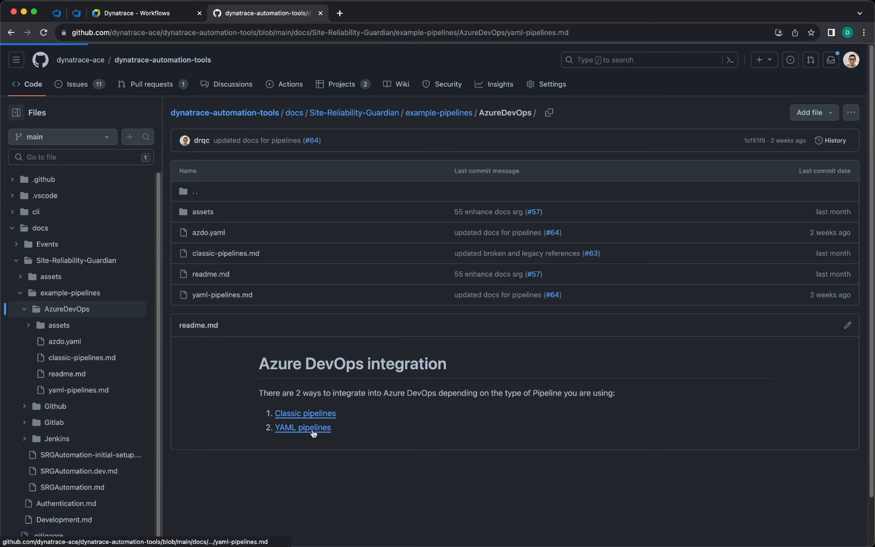
left_click(303, 427)
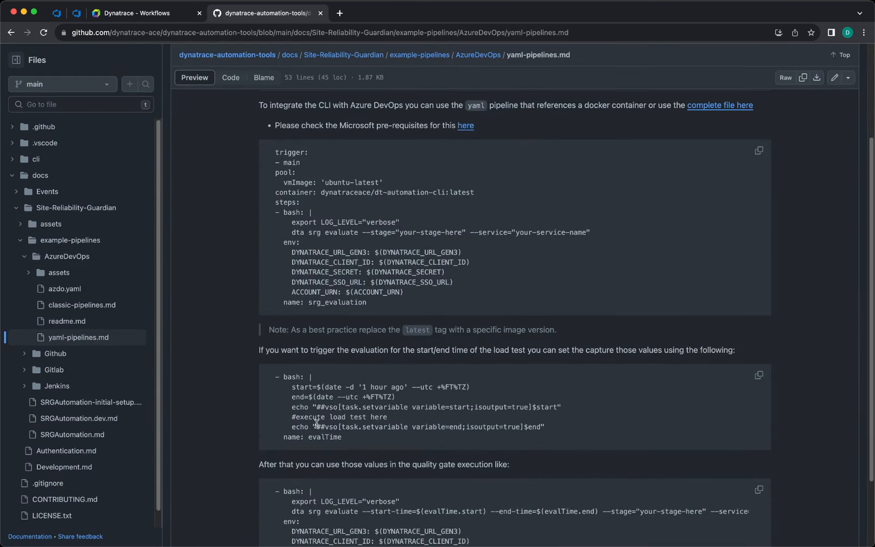
mouse_move(471, 128)
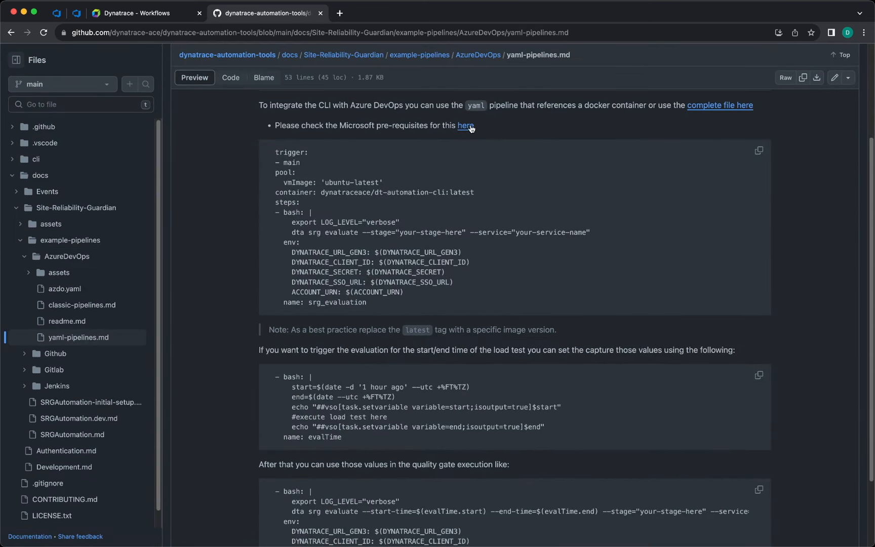
mouse_move(465, 125)
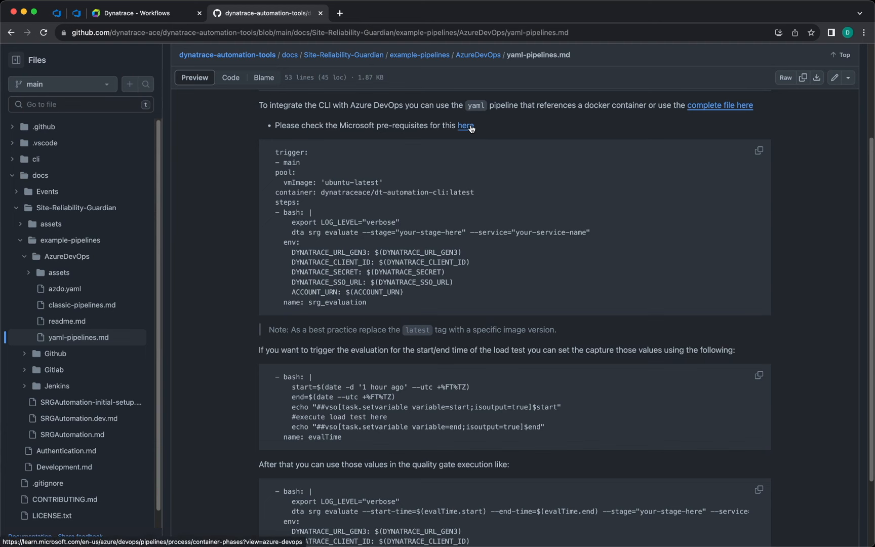
mouse_move(688, 106)
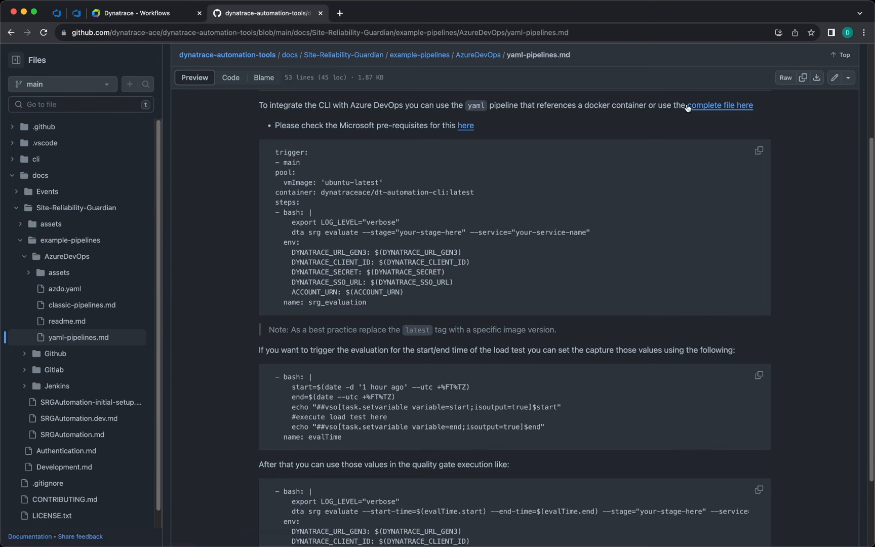
left_click(727, 105)
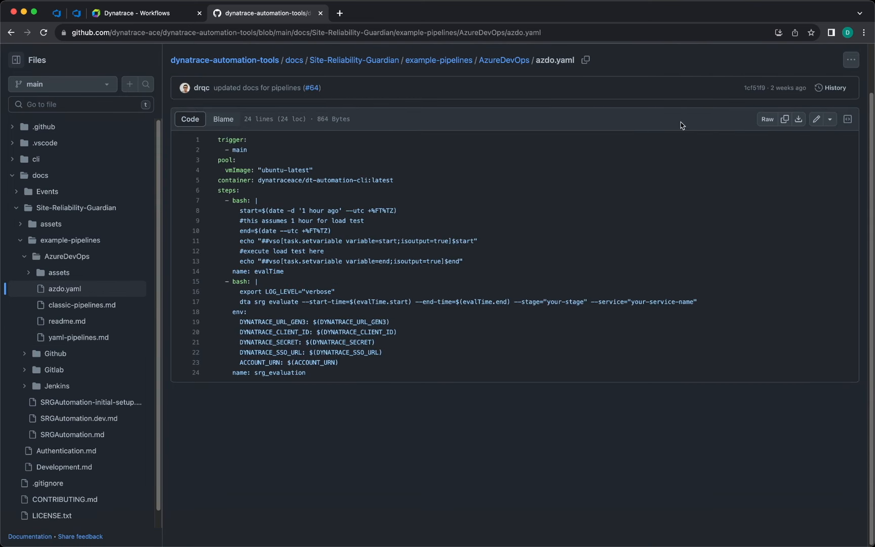
left_click(767, 119)
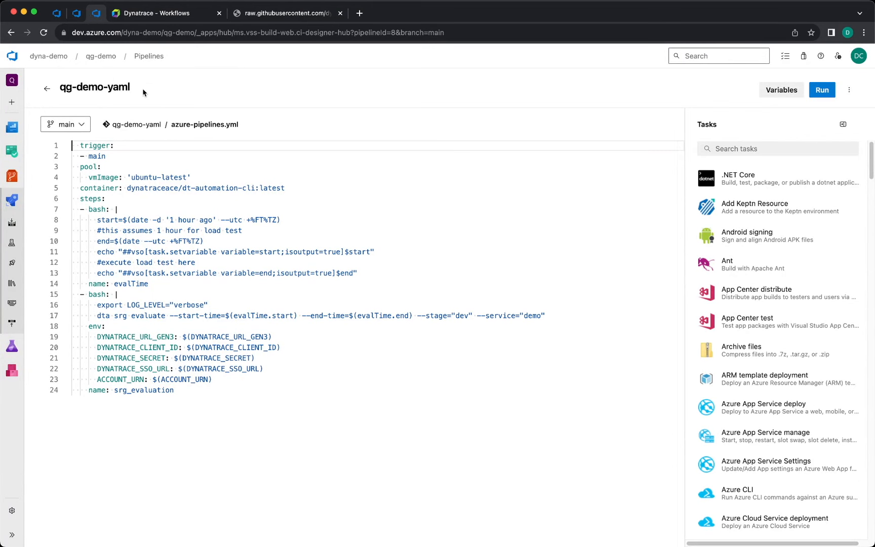
mouse_move(174, 143)
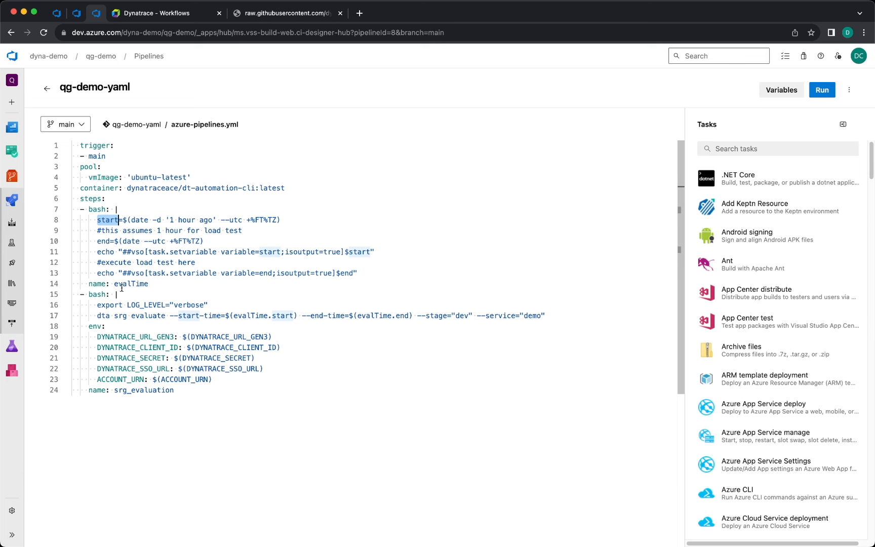
double_click(131, 284)
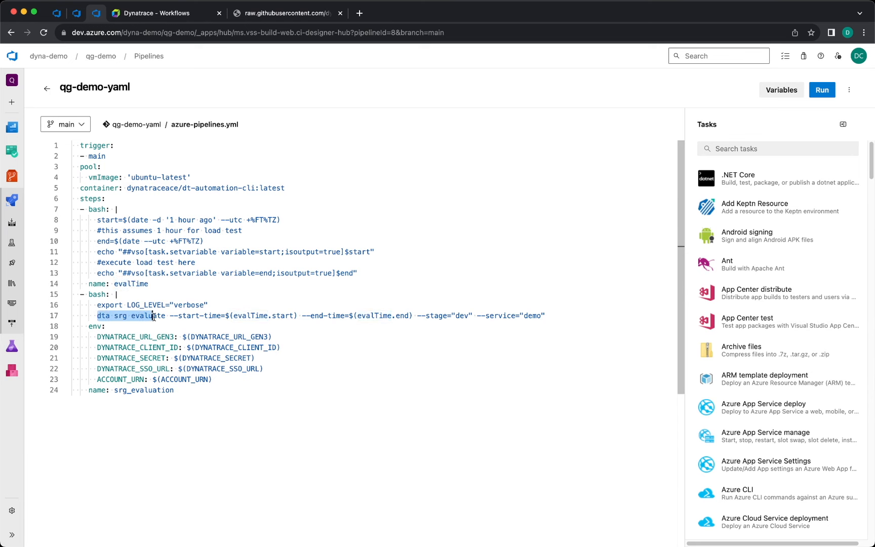
double_click(188, 315)
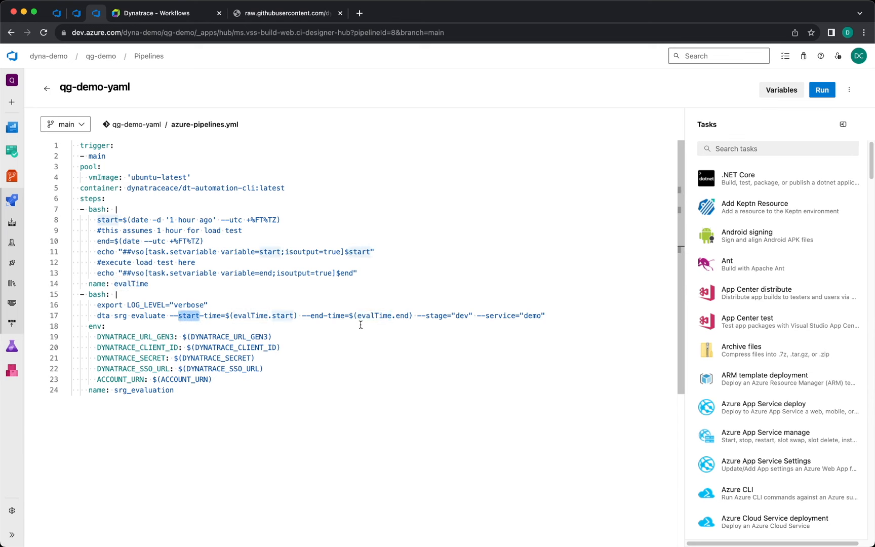
double_click(336, 315)
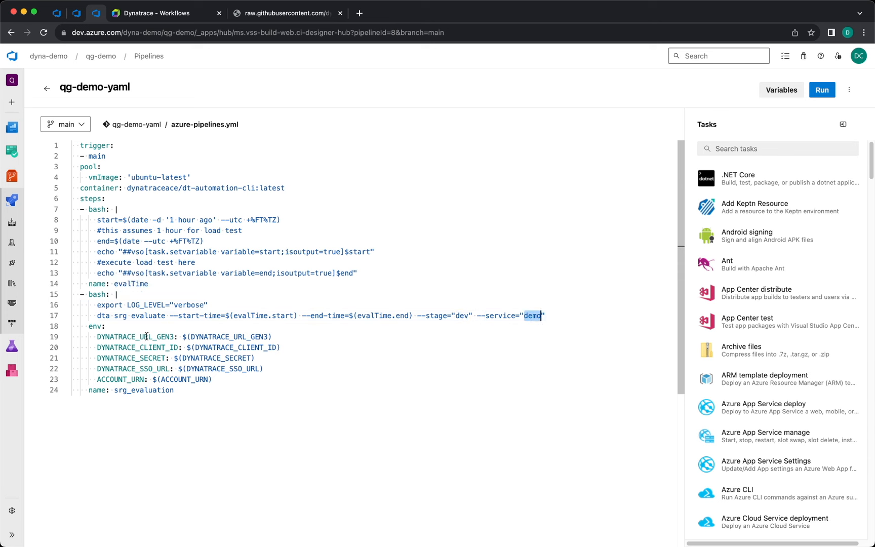
double_click(136, 348)
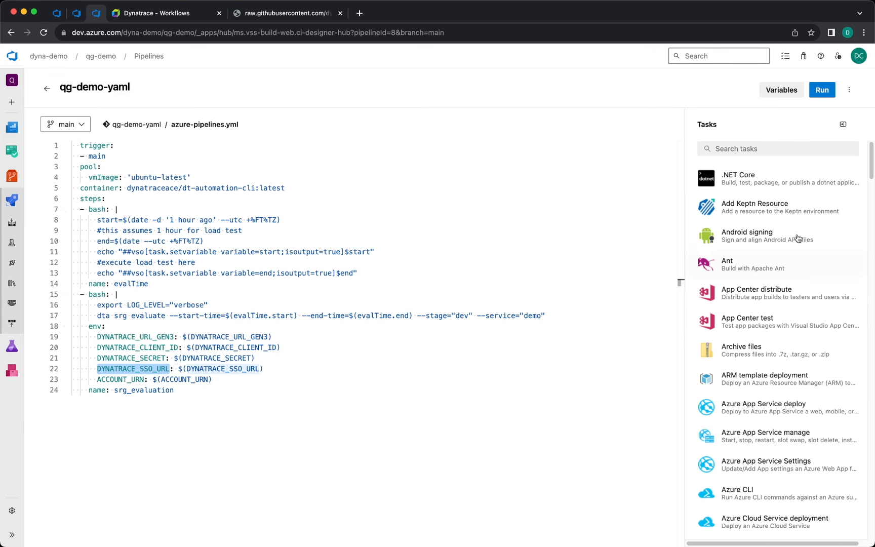
Step: Check the qg-demo-yaml pipeline's secret Dynatrace variables and launch a run
left_click(782, 90)
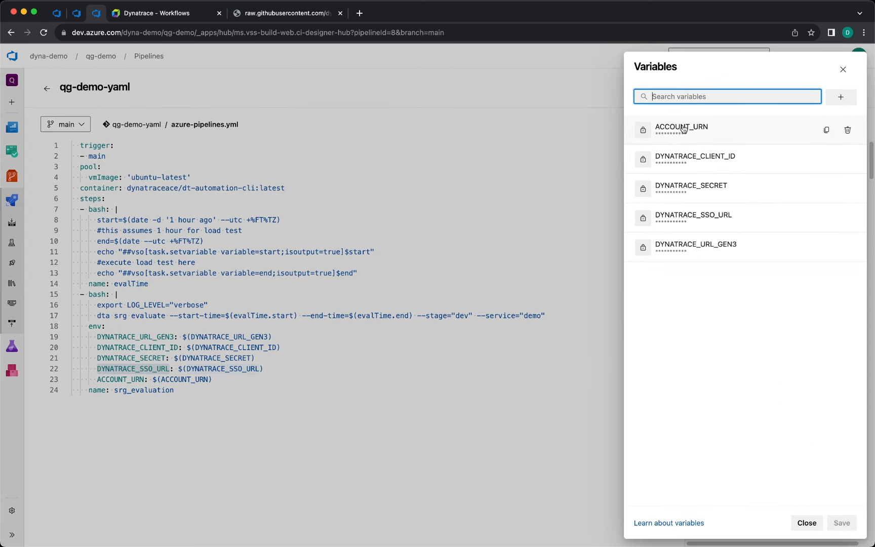
mouse_move(718, 249)
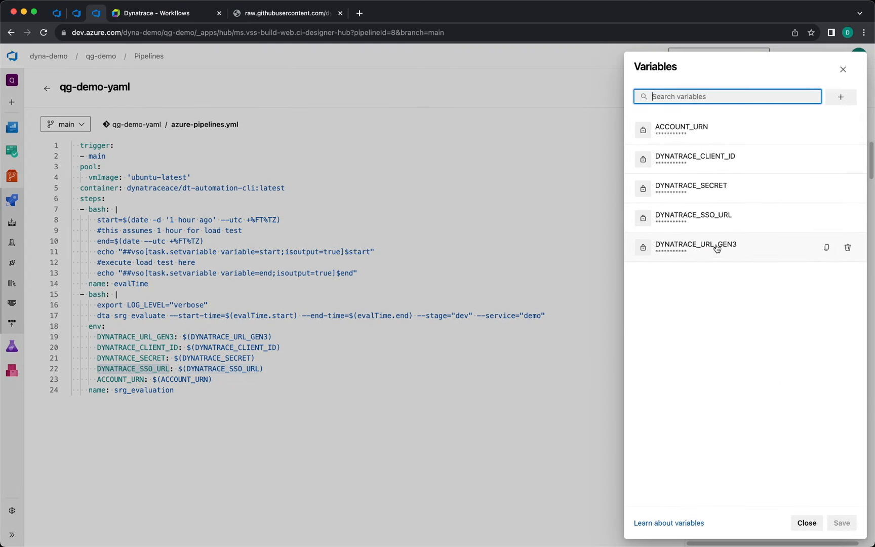
left_click(843, 69)
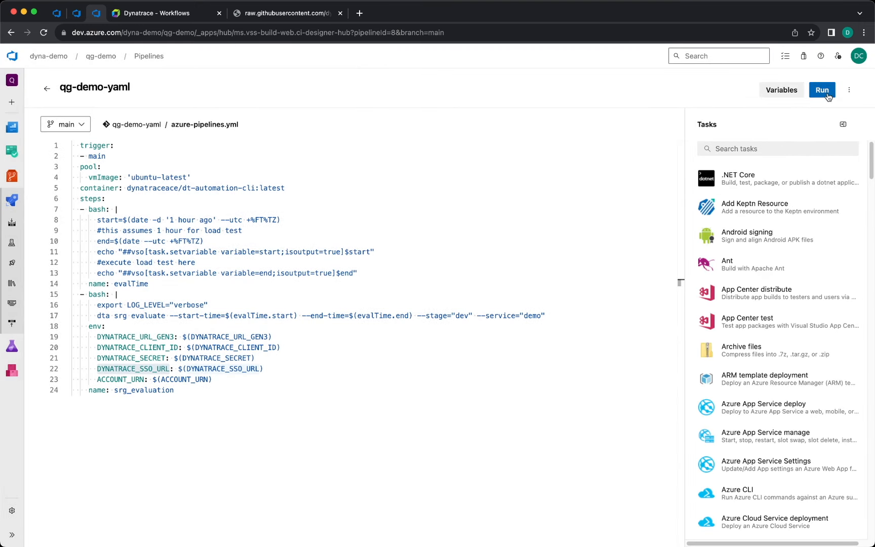
left_click(821, 90)
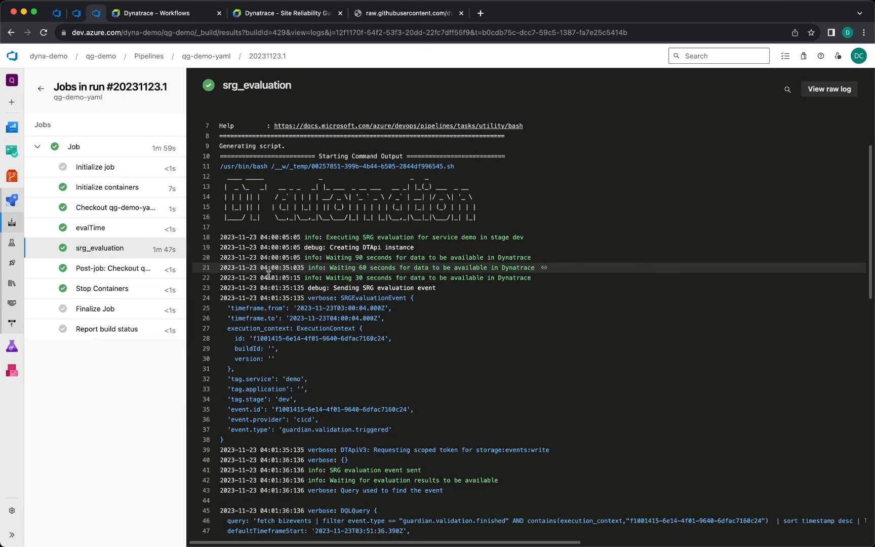
mouse_move(395, 288)
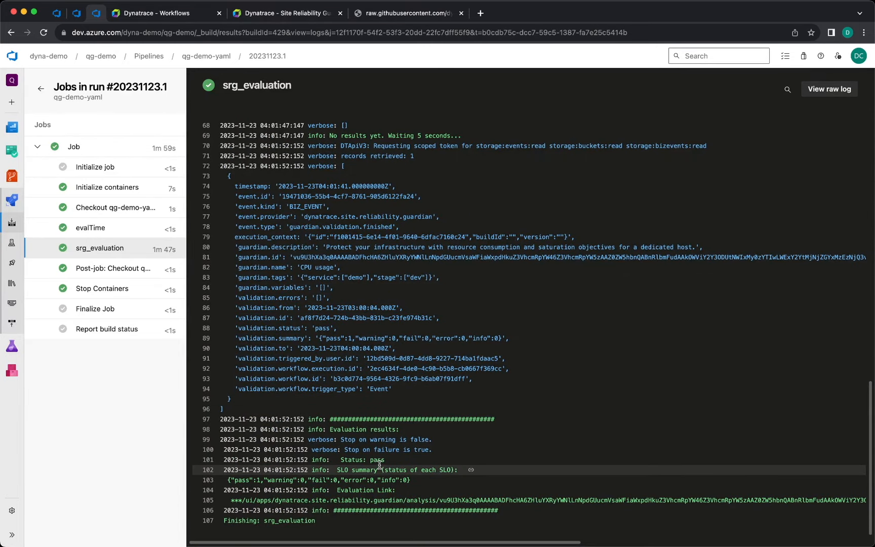
double_click(376, 459)
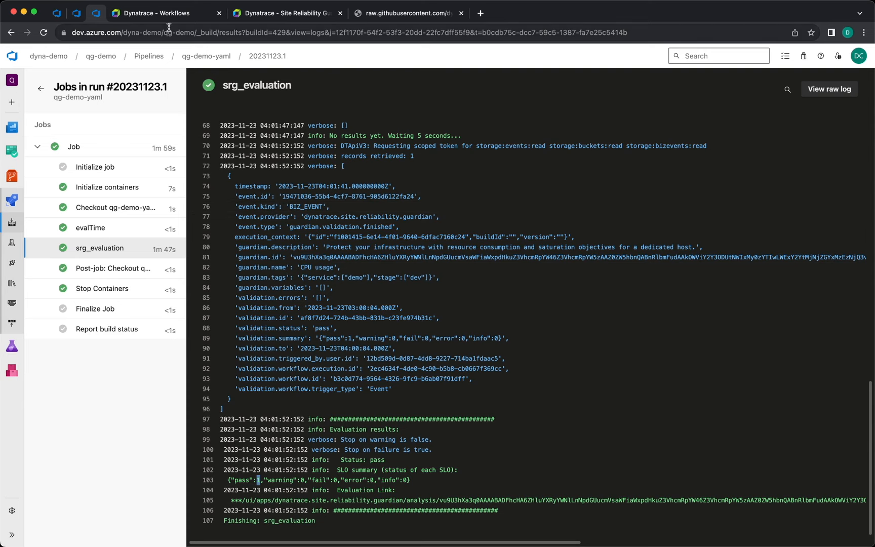
Step: View the guardian's passing validation result and the workflow execution's run_validation task
left_click(287, 13)
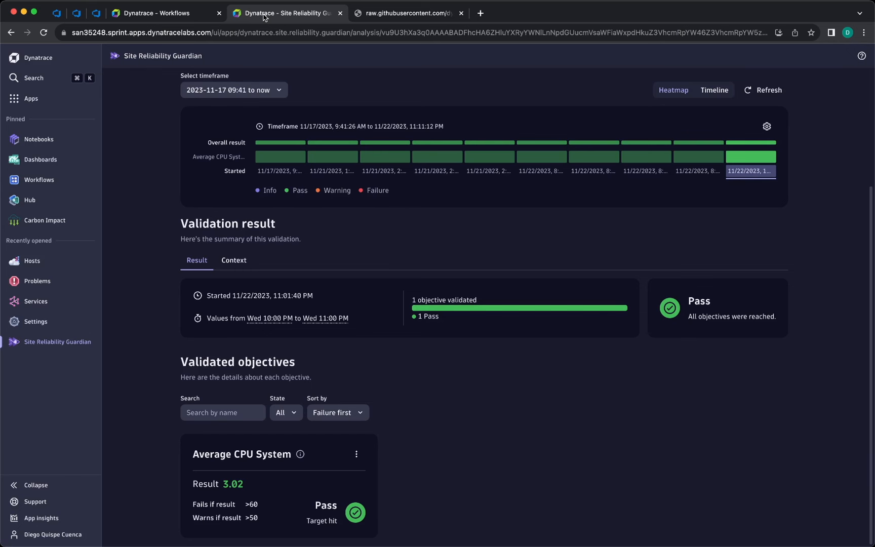
mouse_move(239, 483)
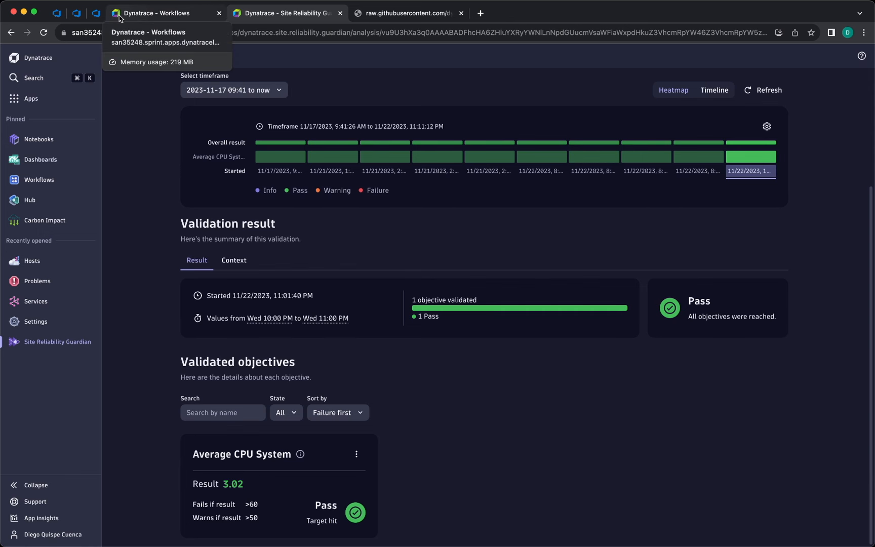
left_click(158, 14)
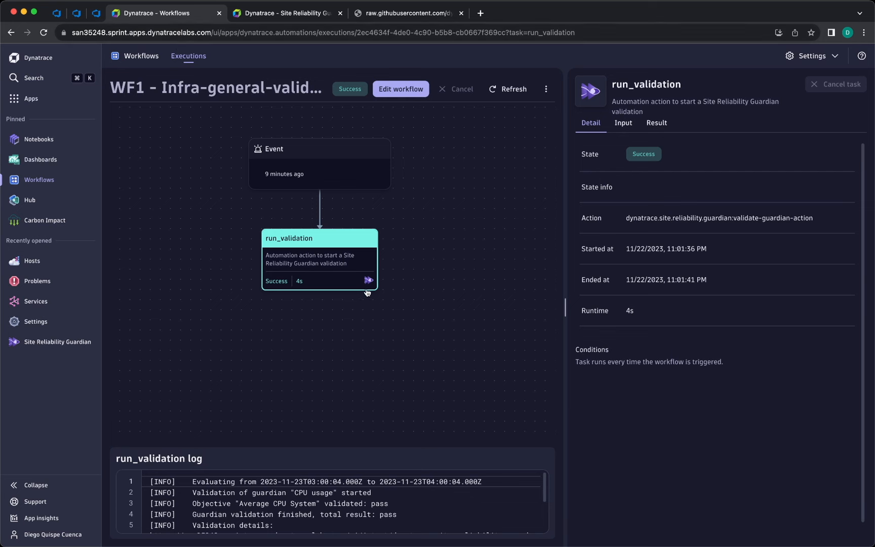
mouse_move(279, 104)
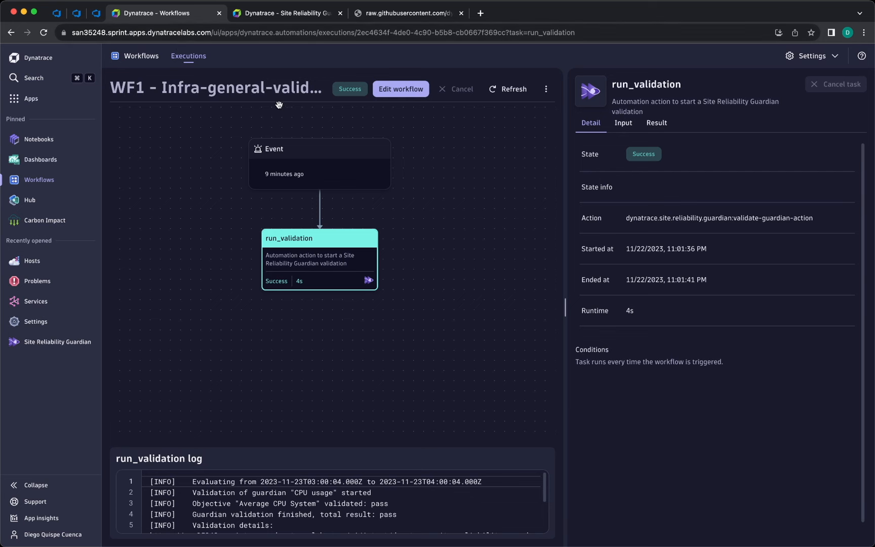
mouse_move(363, 275)
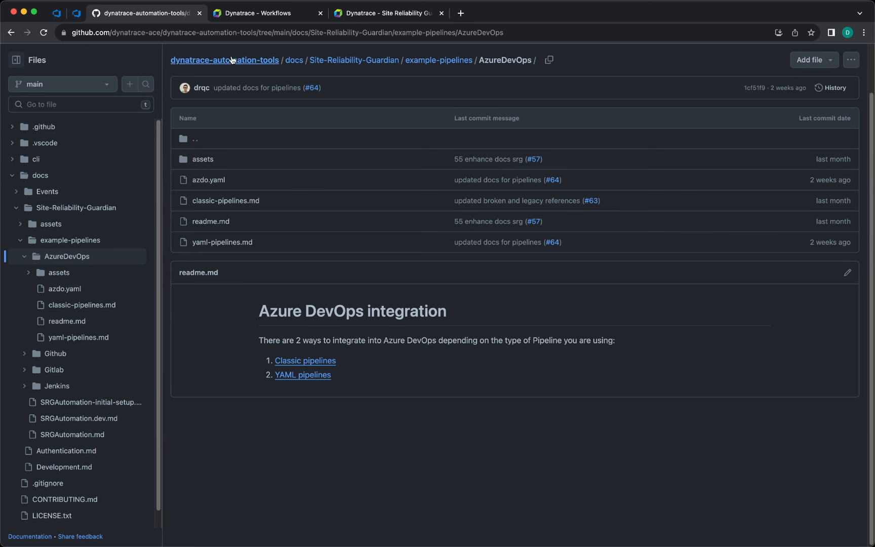
mouse_move(294, 61)
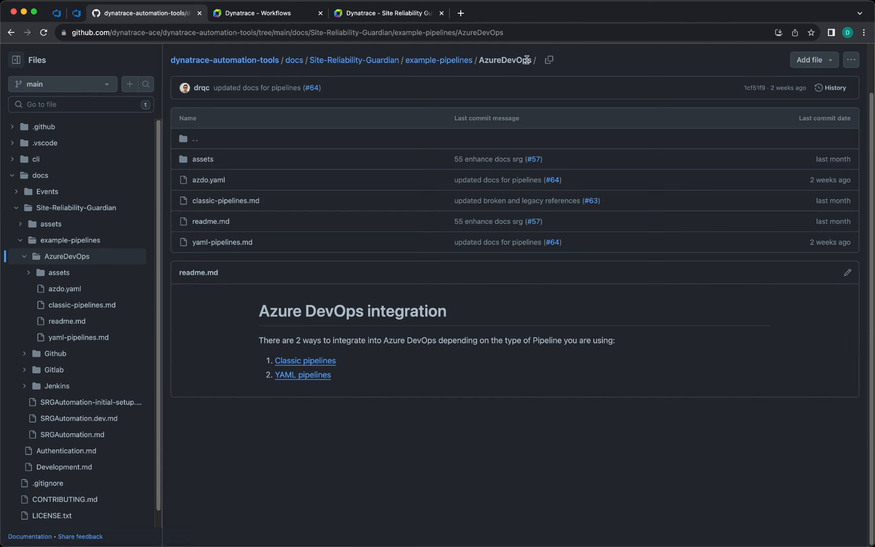
mouse_move(324, 370)
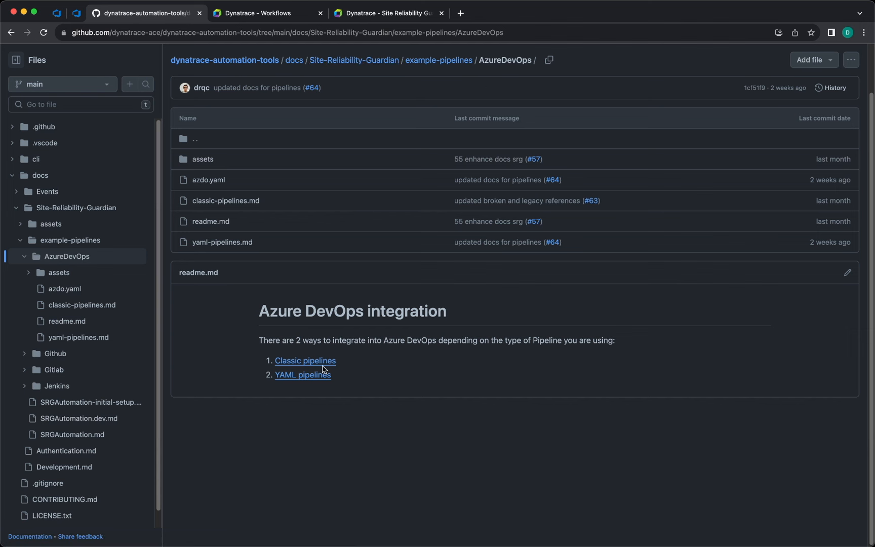
Step: Read the classic pipelines guide down to the PowerShell evalTime start/end time task example
left_click(304, 361)
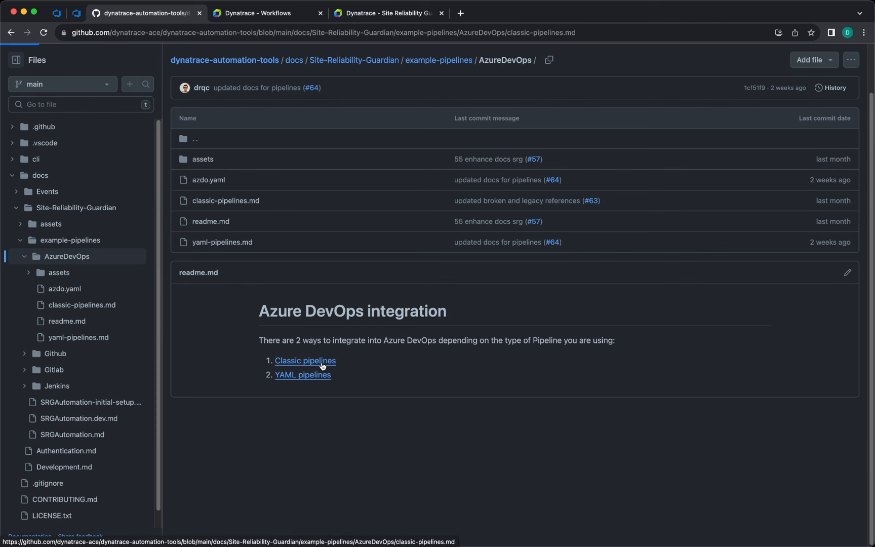
left_click(305, 359)
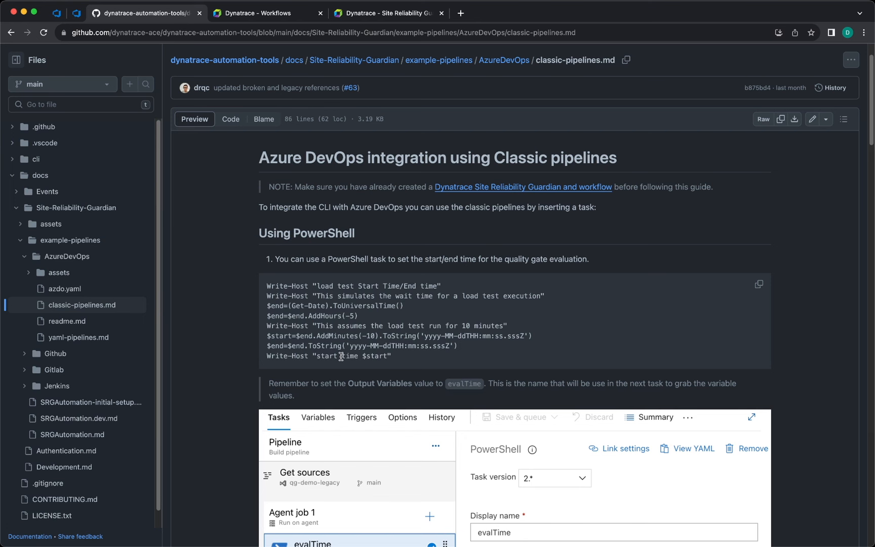
scroll("down", 3)
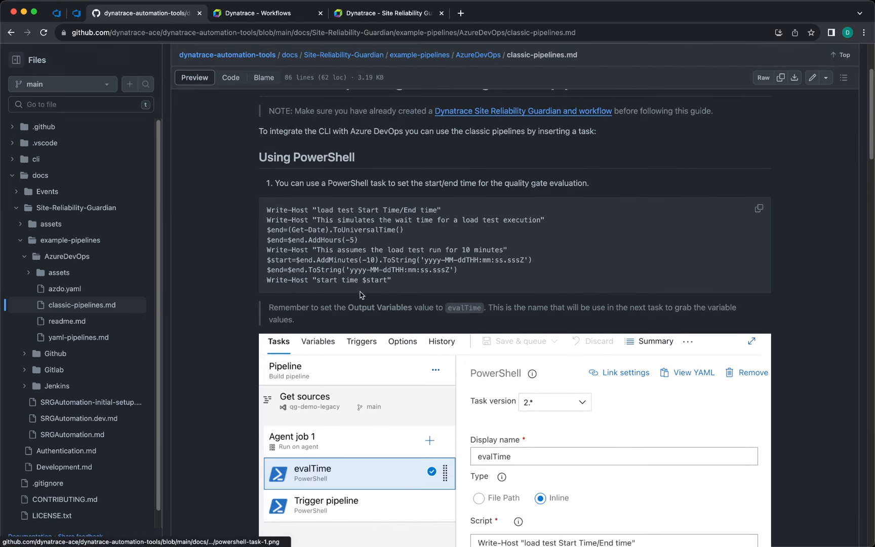
scroll("down", 3)
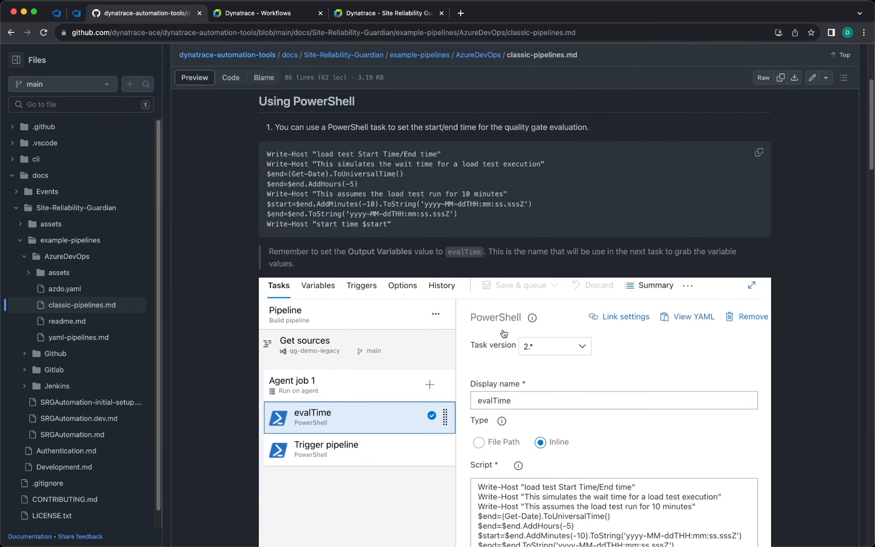
scroll("down", 3)
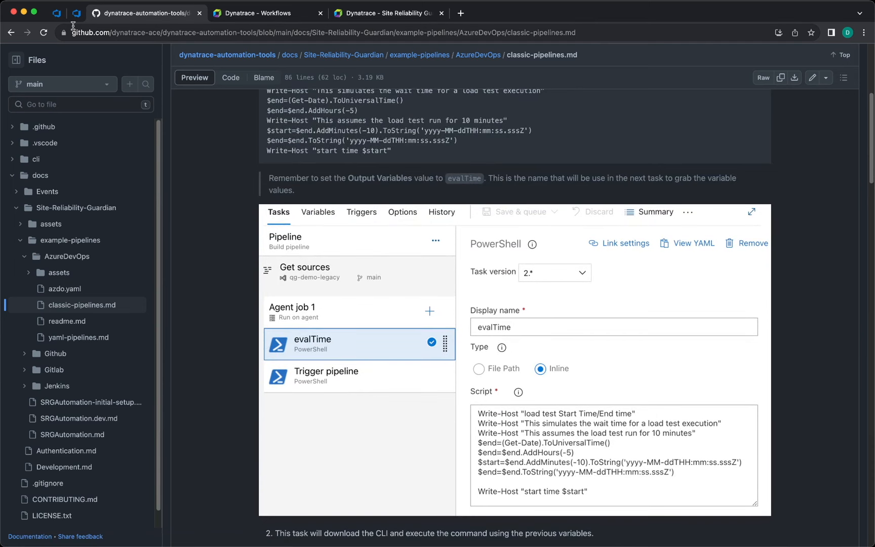
Step: Show the QG-Demo-Pipeline-Powershell evalTime task's time-export script and its evalTime output reference name
left_click(57, 14)
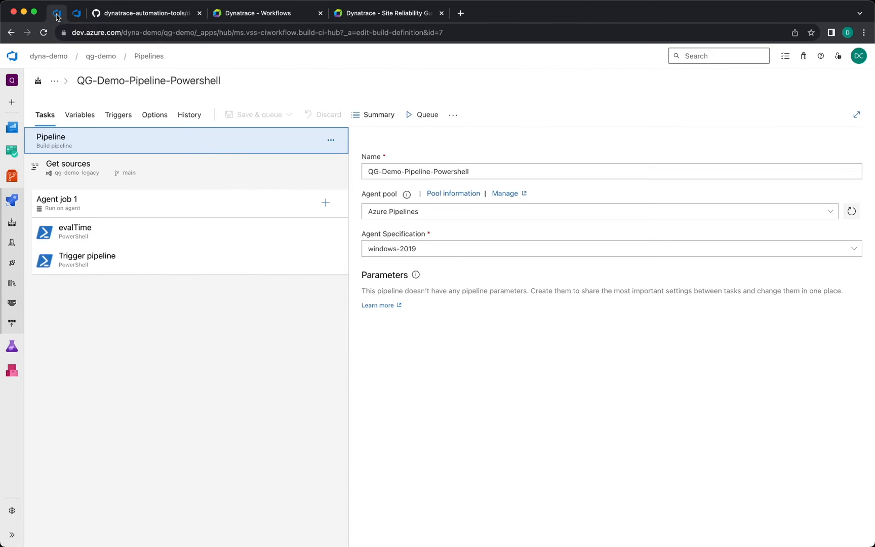
left_click(148, 80)
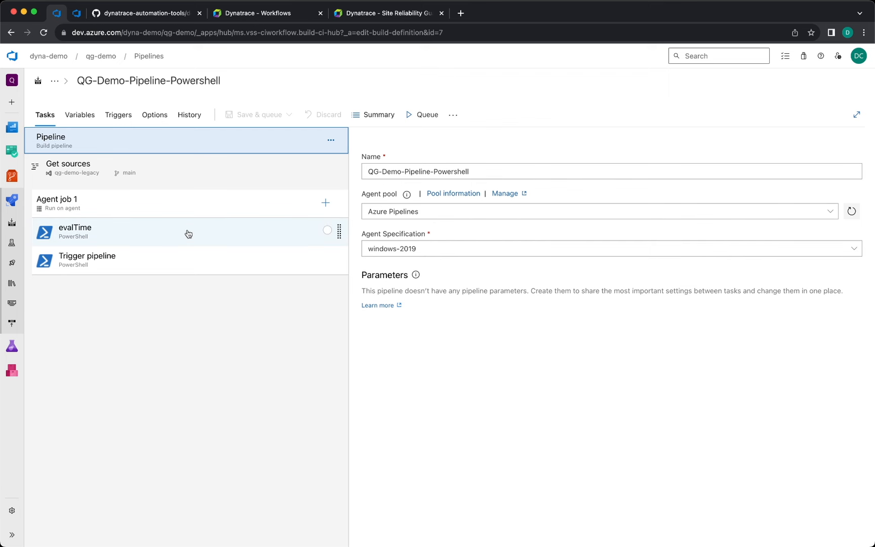
left_click(74, 231)
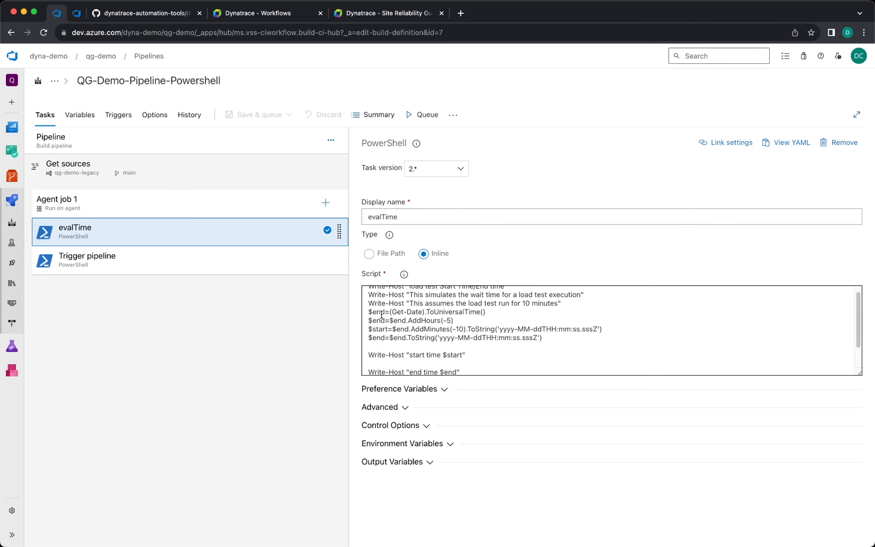
double_click(377, 311)
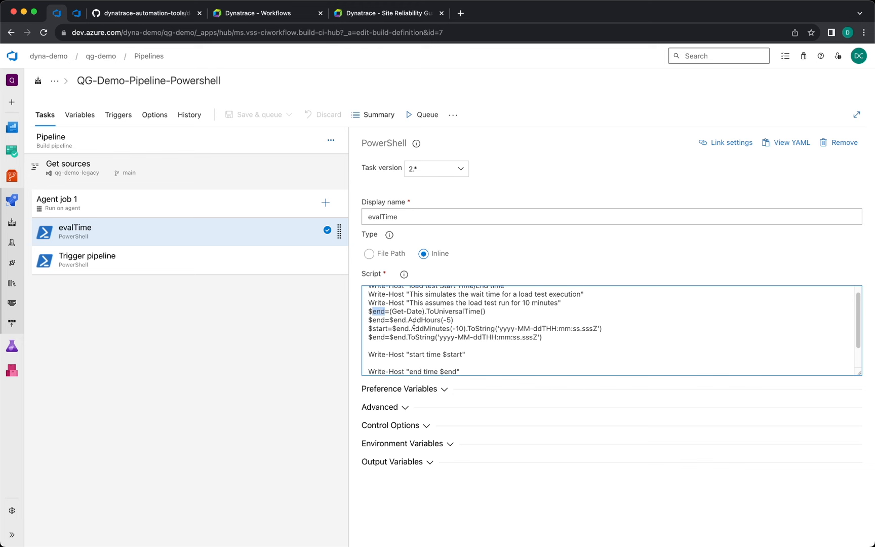
scroll("down", 3)
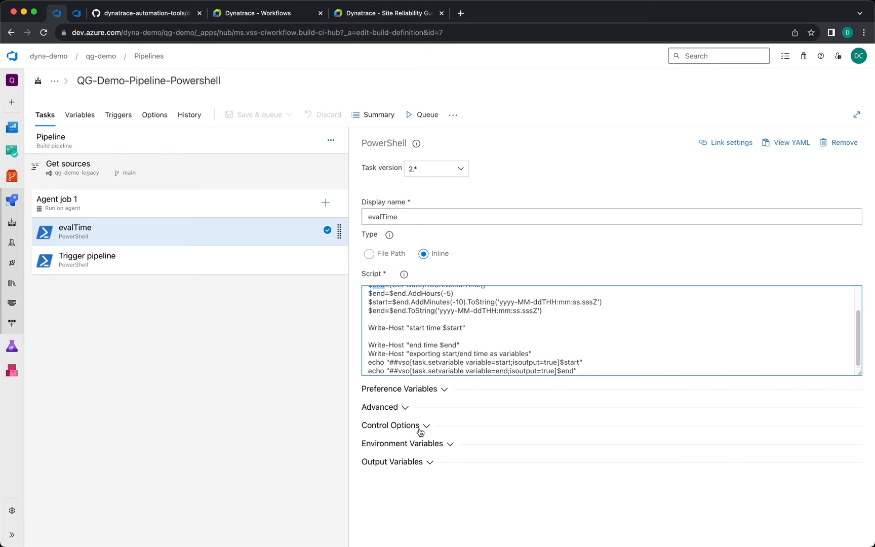
mouse_move(390, 467)
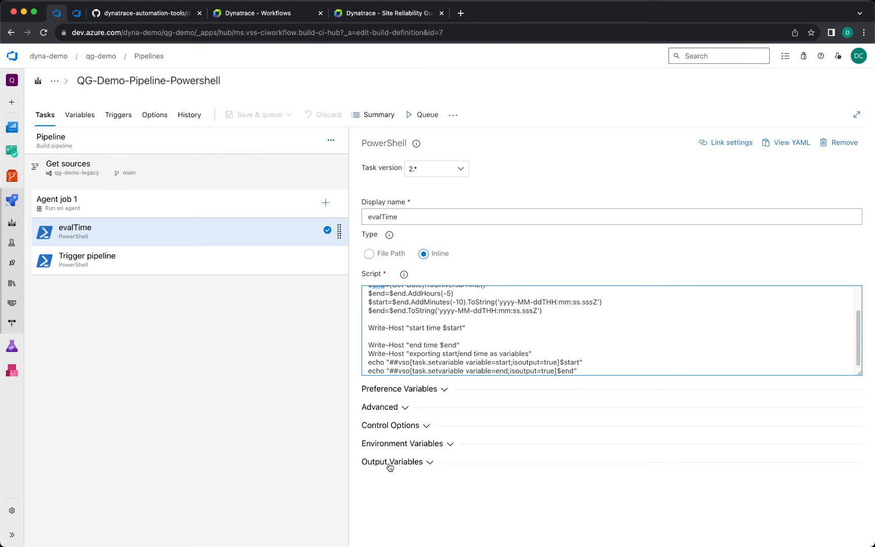
left_click(392, 462)
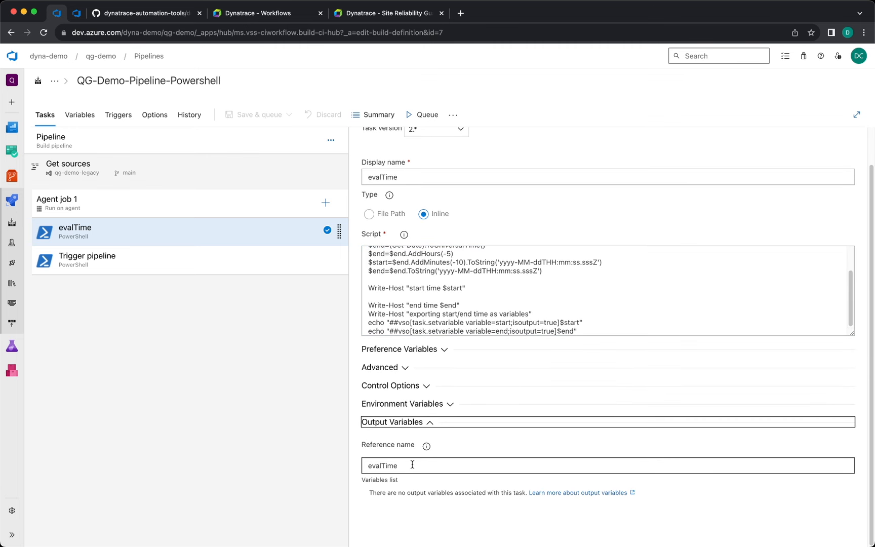
double_click(382, 466)
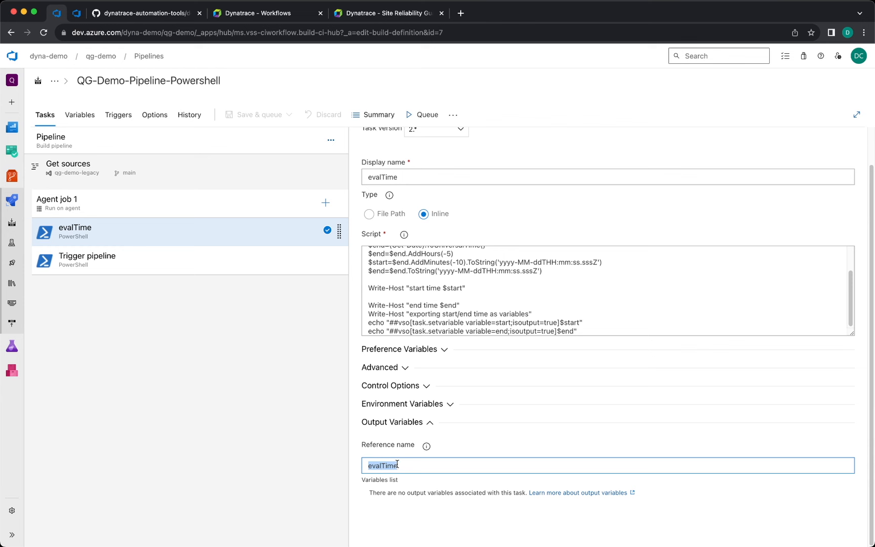
mouse_move(393, 465)
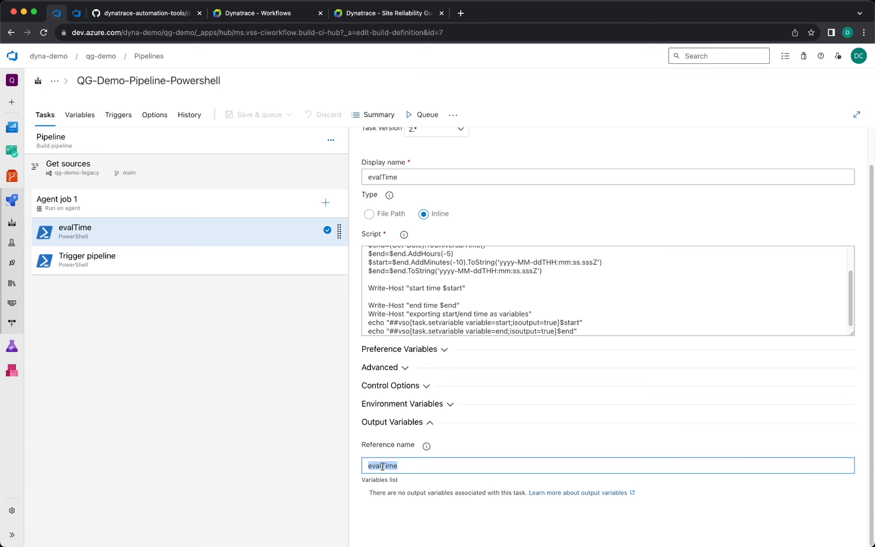
Step: Show the Trigger pipeline task's srg evaluate command with dev stage and evalTime start/end variables
left_click(86, 260)
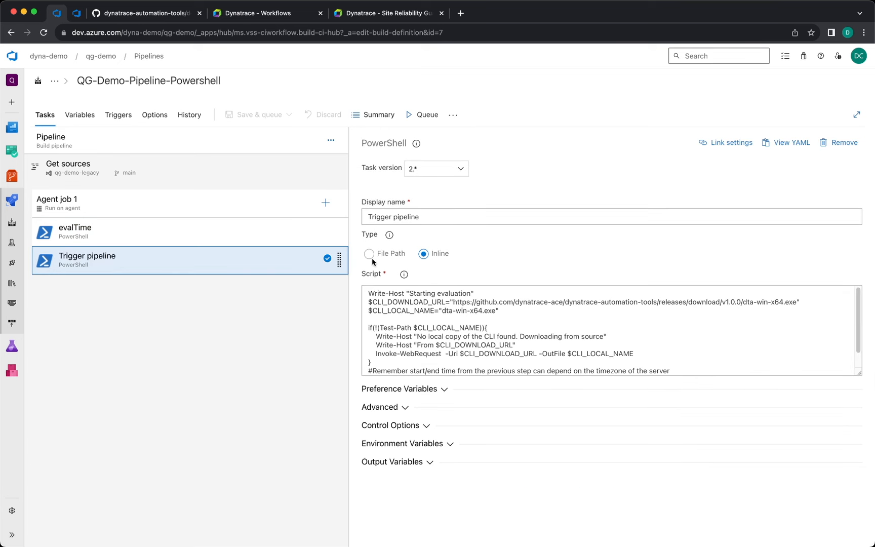
mouse_move(447, 240)
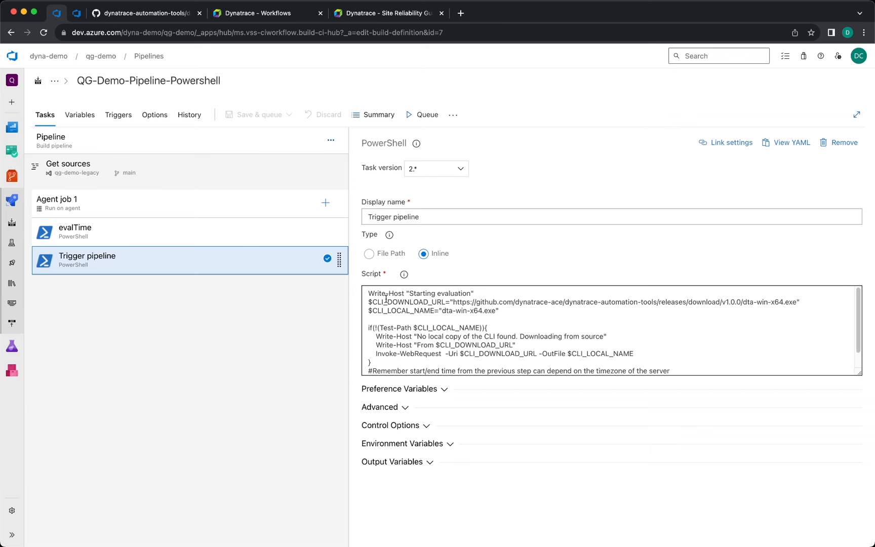
double_click(407, 302)
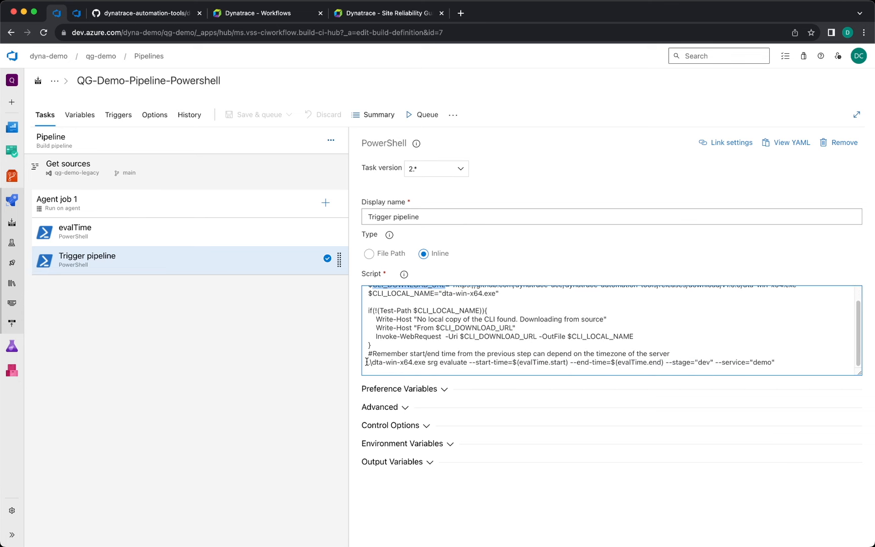
left_click_drag(368, 362, 525, 362)
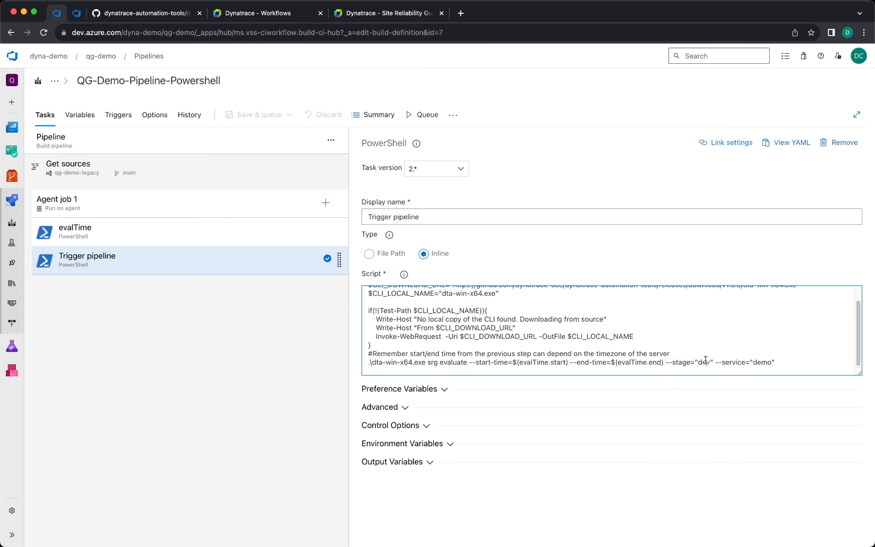
double_click(631, 363)
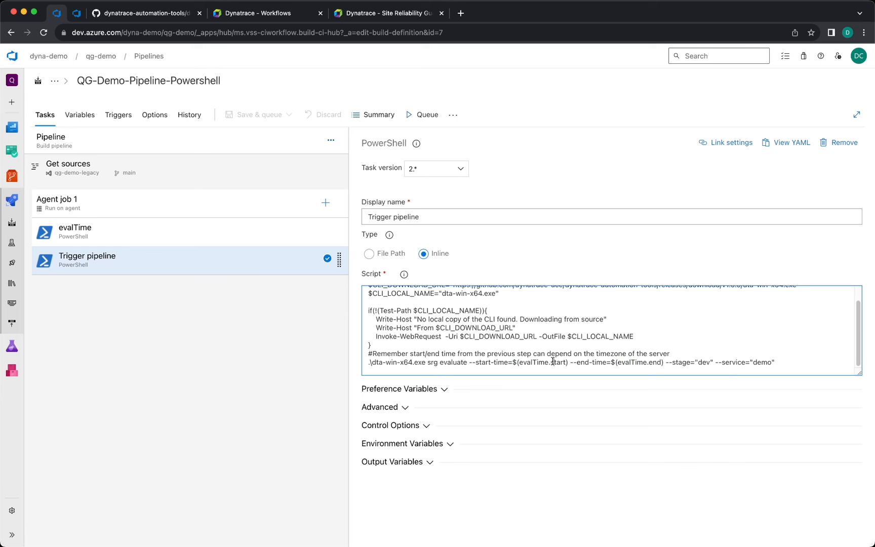
double_click(533, 363)
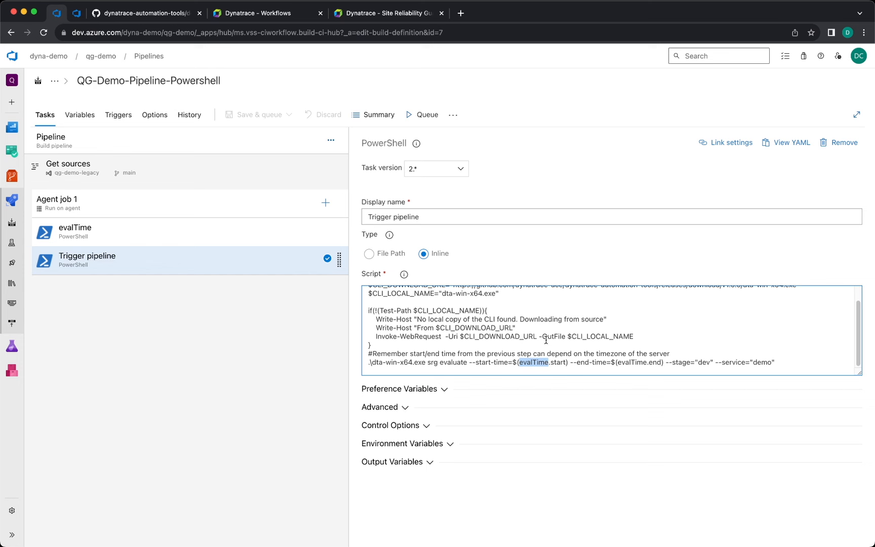
mouse_move(452, 319)
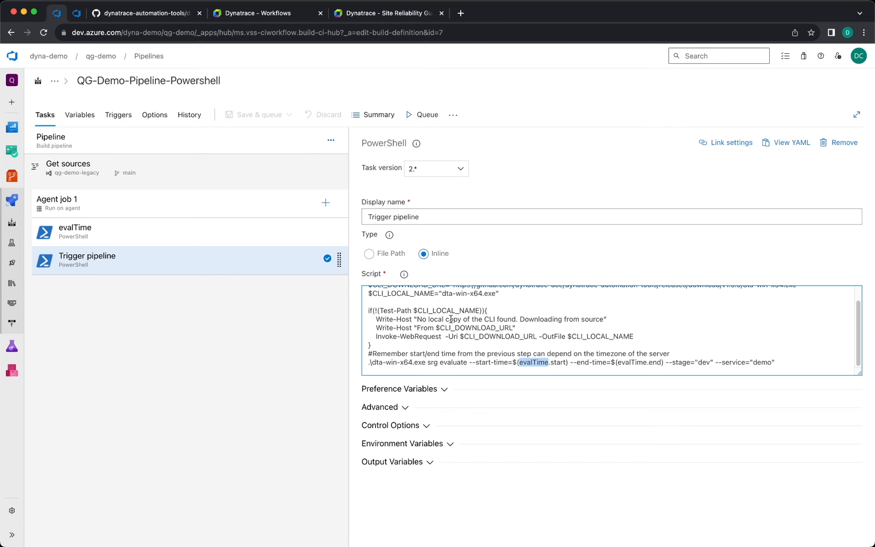
mouse_move(442, 448)
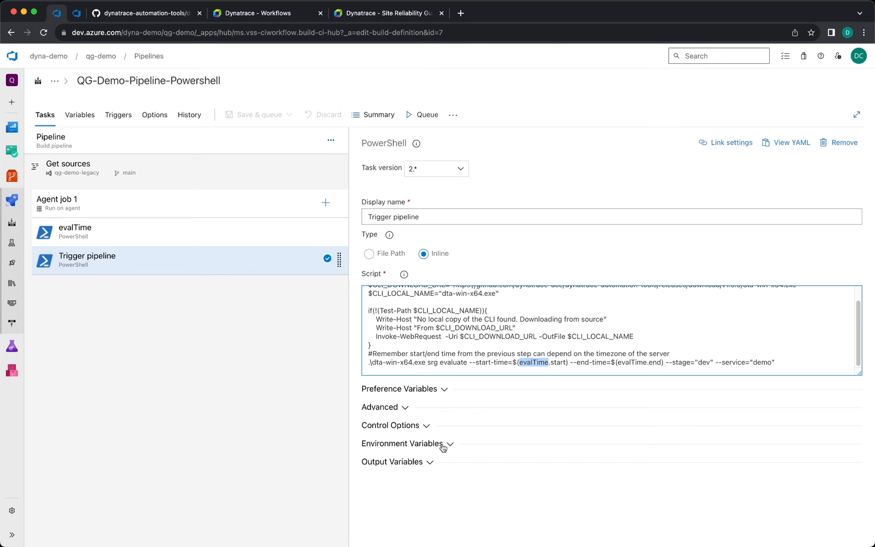
Step: Review the Trigger pipeline task's Dynatrace environment variables and queue a run of the PowerShell pipeline
left_click(401, 443)
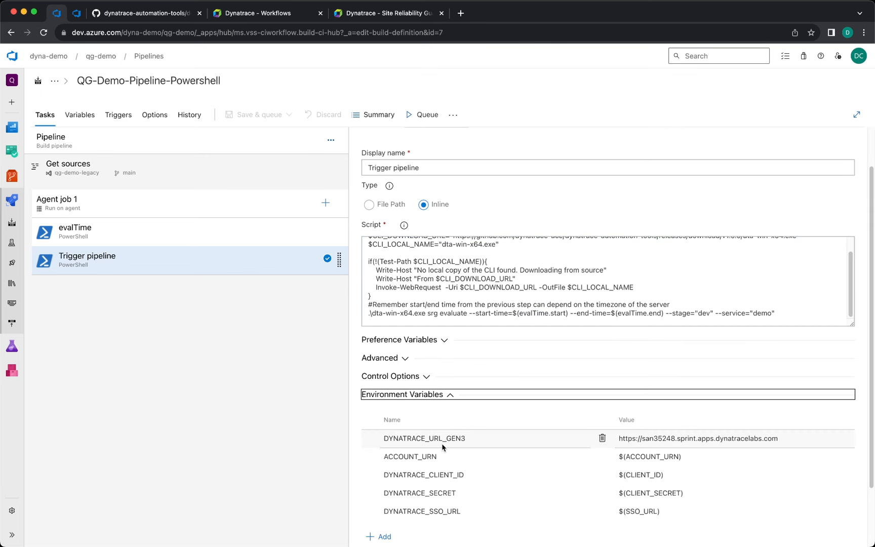
scroll("down", 3)
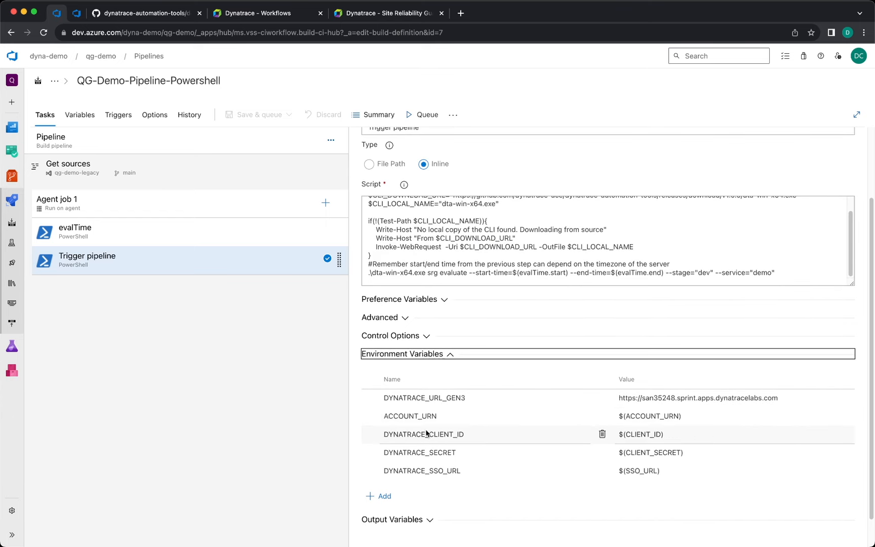
mouse_move(456, 440)
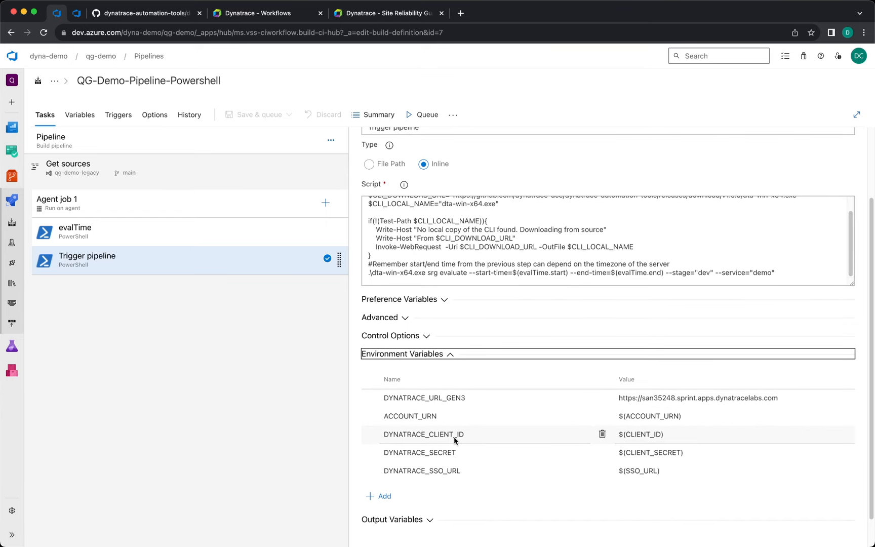
mouse_move(452, 471)
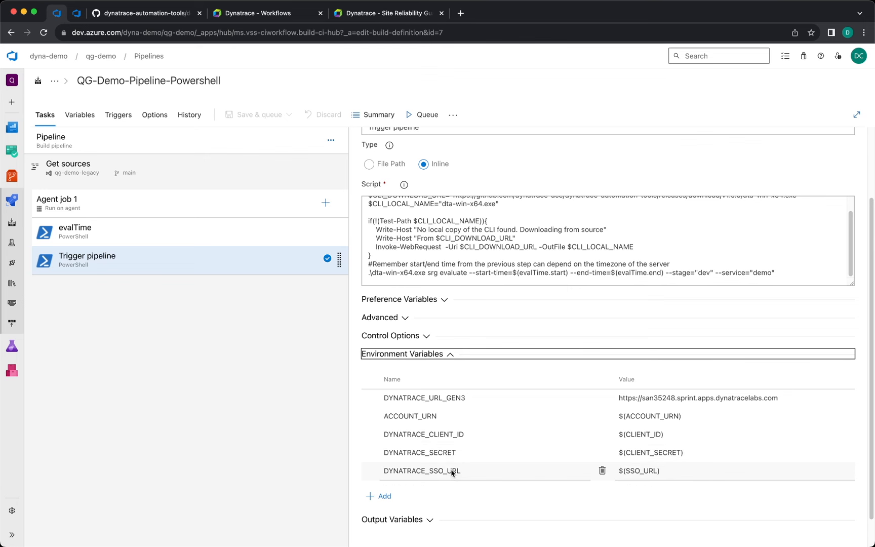
mouse_move(681, 456)
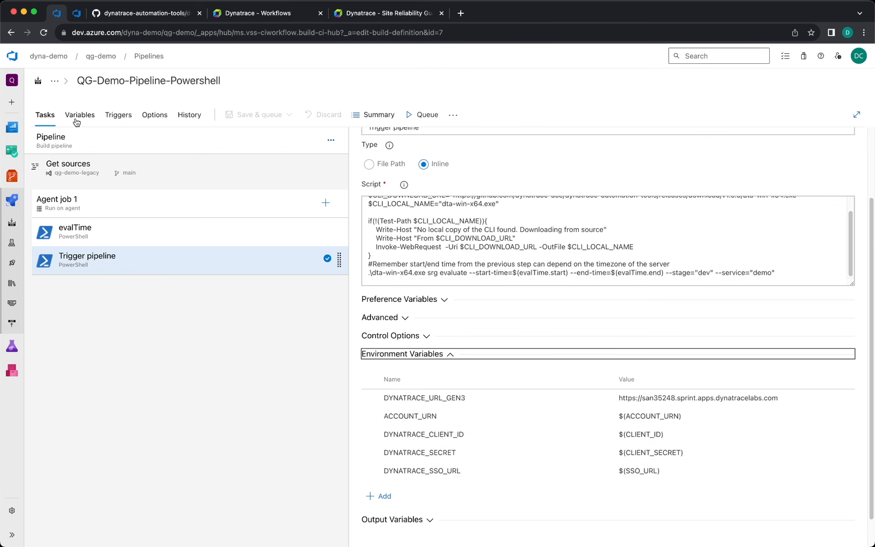
mouse_move(89, 119)
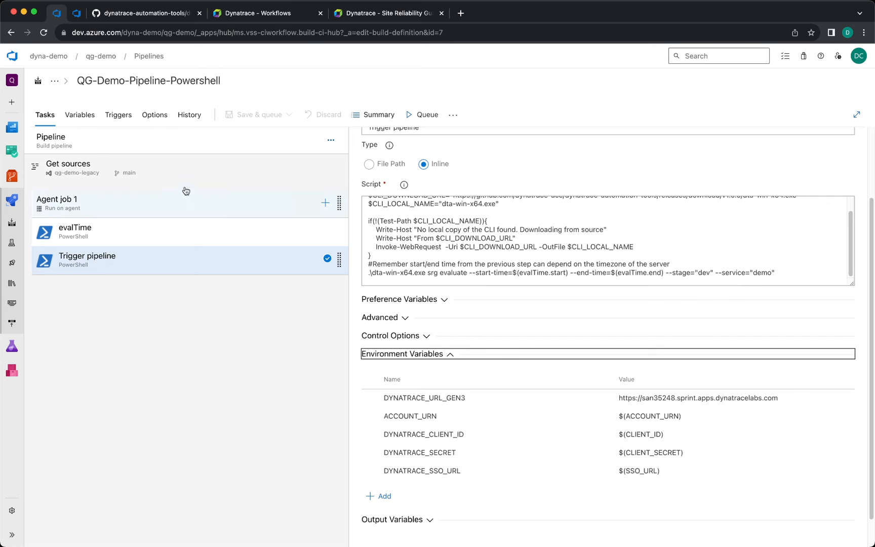
left_click(427, 116)
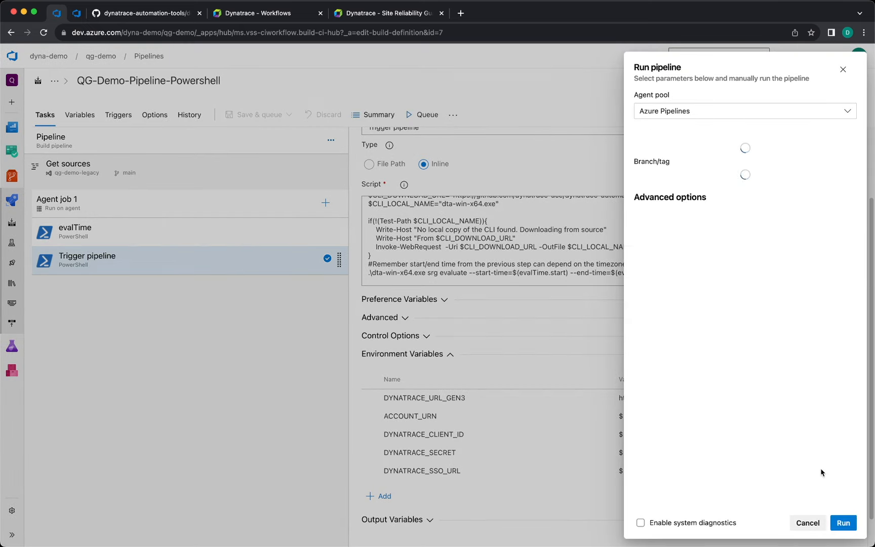
left_click(844, 523)
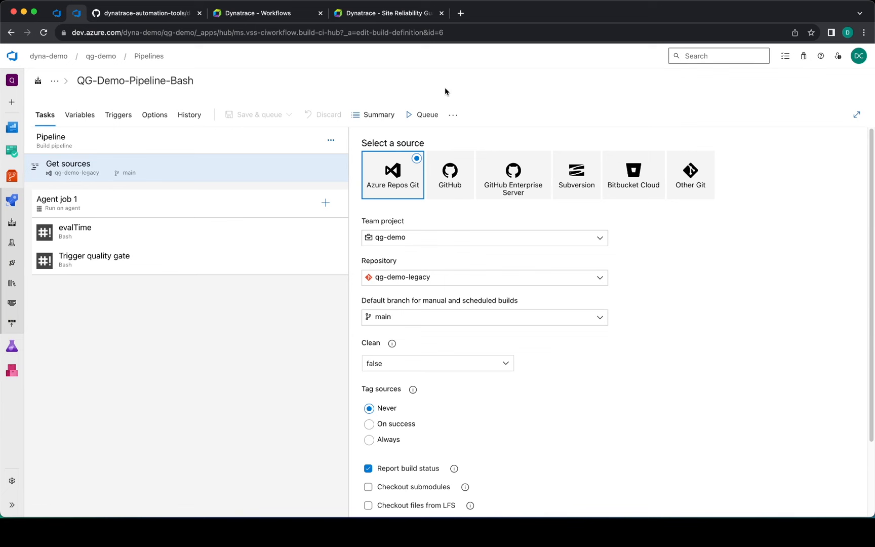
mouse_move(155, 184)
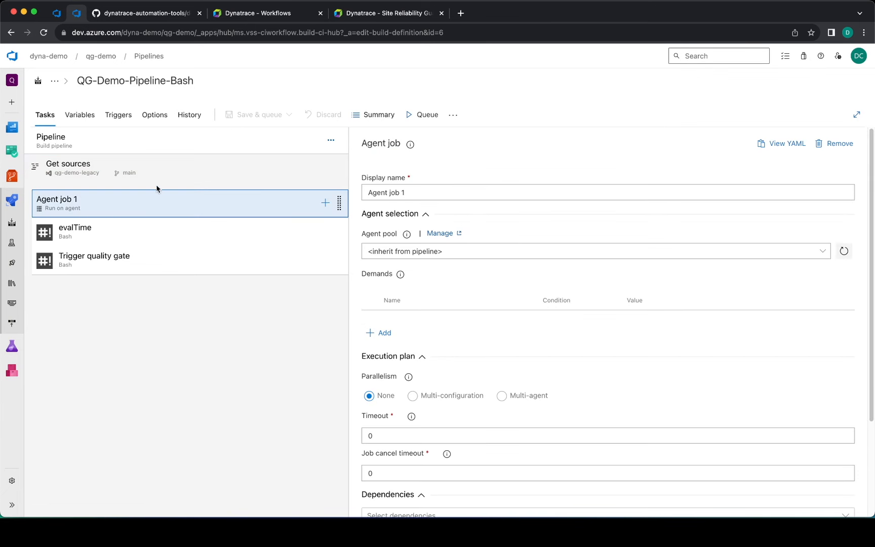
Step: Review the evalTime task's script and its evalTime output reference name in QG-Demo-Pipeline-Bash
left_click(51, 141)
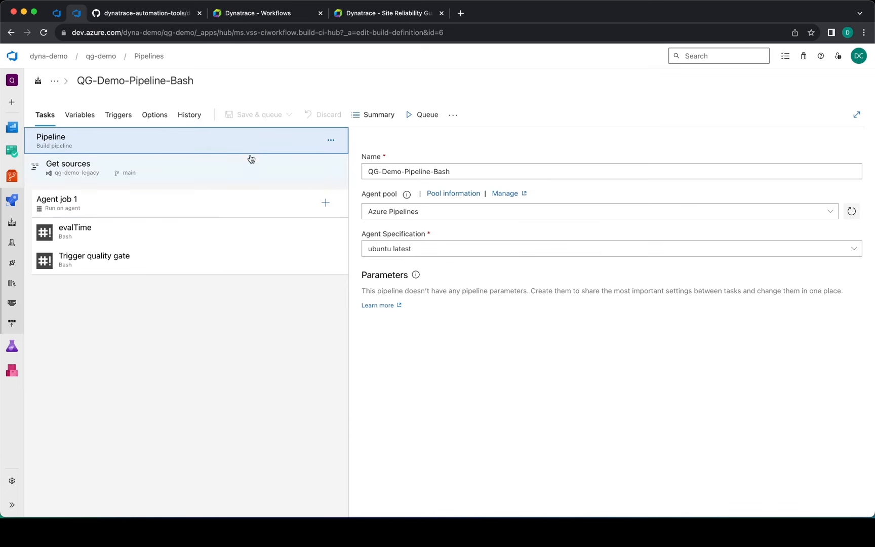
mouse_move(200, 231)
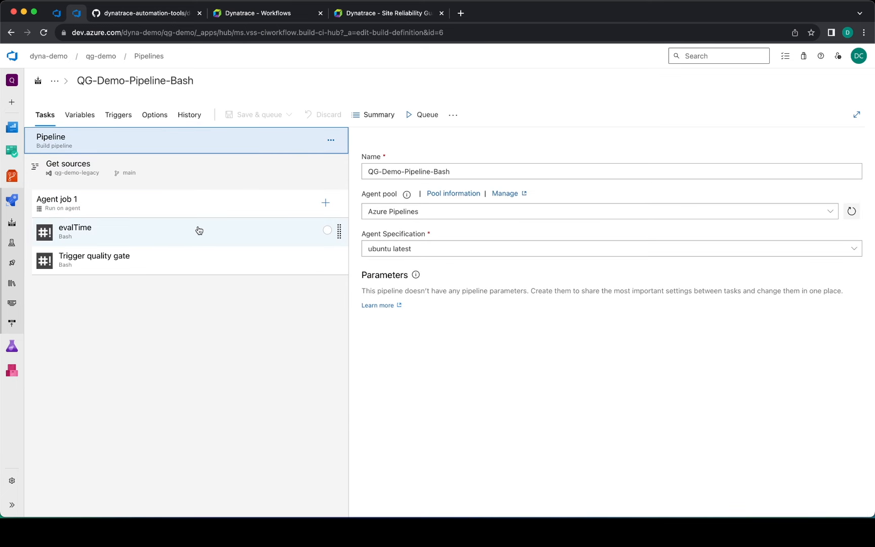
left_click(75, 231)
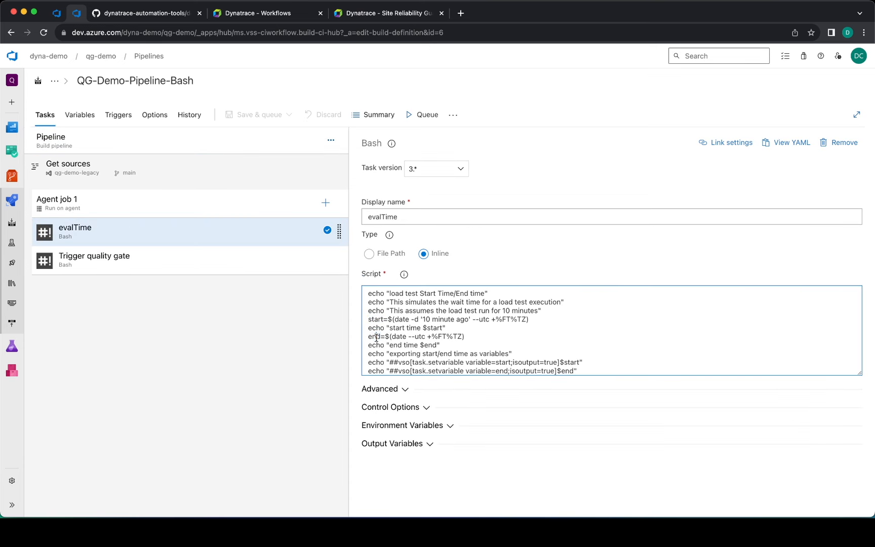
double_click(374, 336)
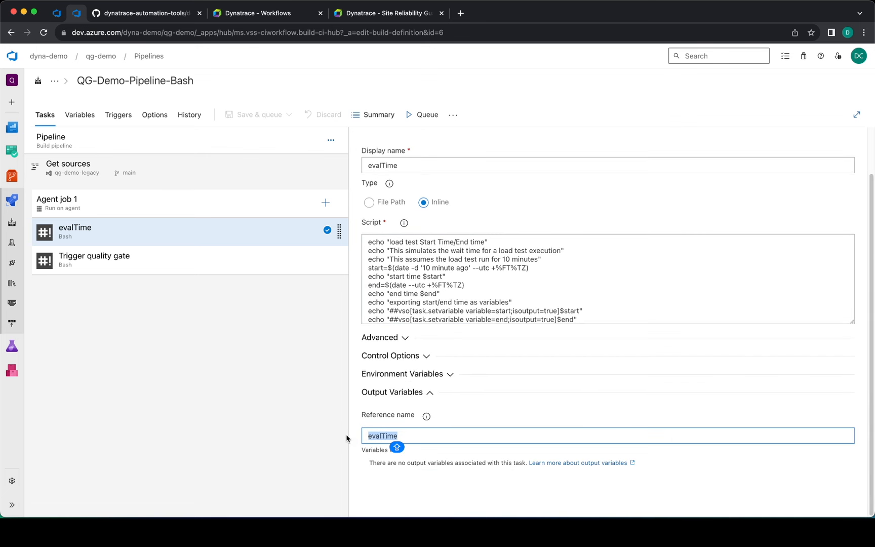
mouse_move(375, 436)
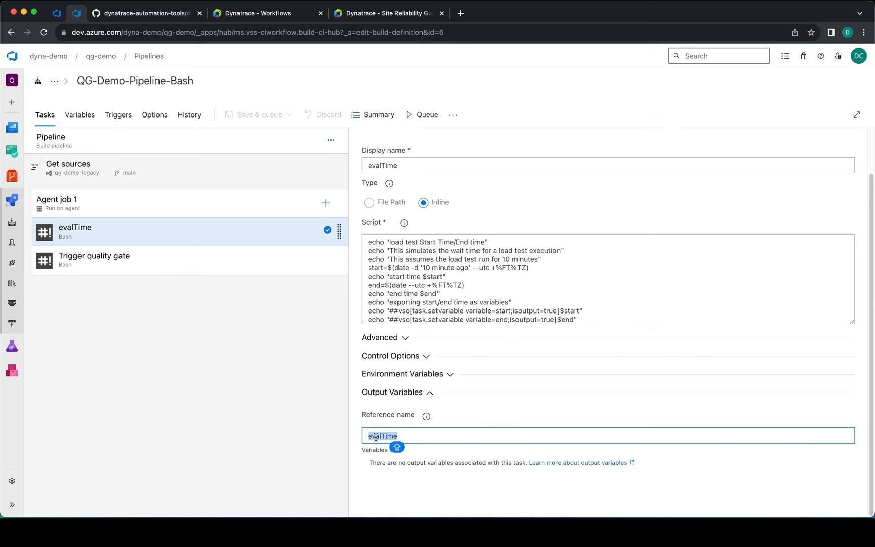
mouse_move(226, 285)
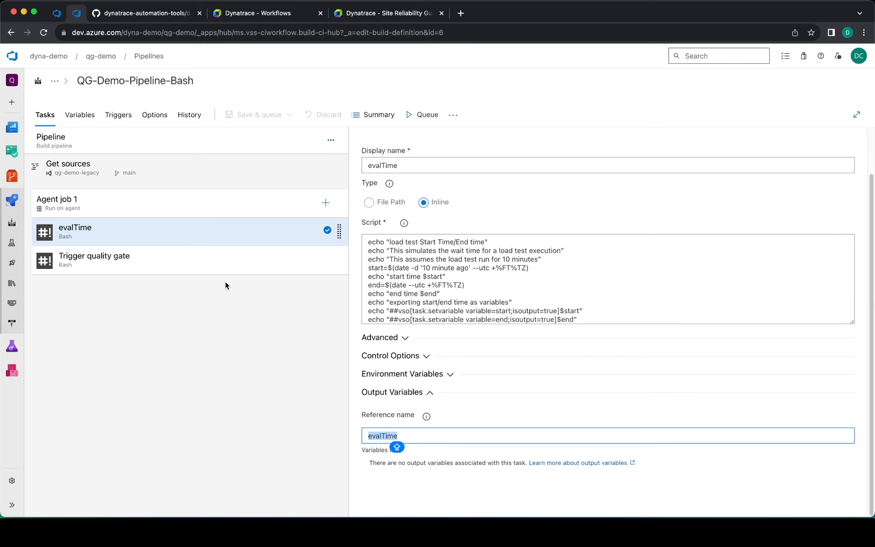
Step: Review the Trigger quality gate task's srg evaluate script using evalTime start and end
left_click(94, 259)
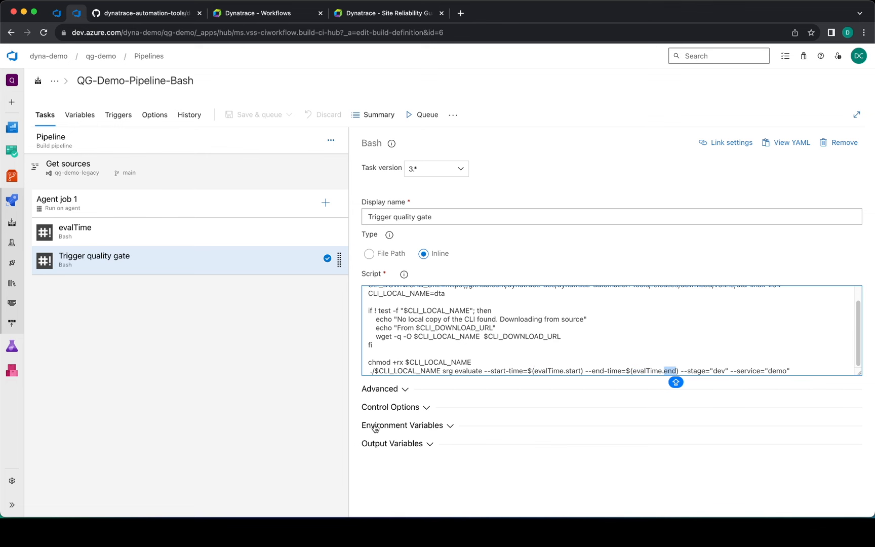
Step: Check the quality gate task's environment variables and queue a manual run as build #431
left_click(402, 426)
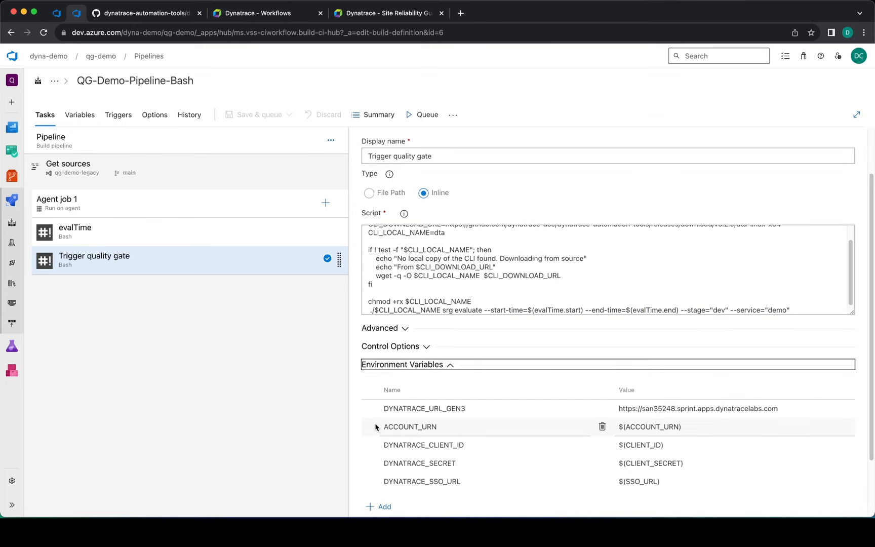
mouse_move(411, 430)
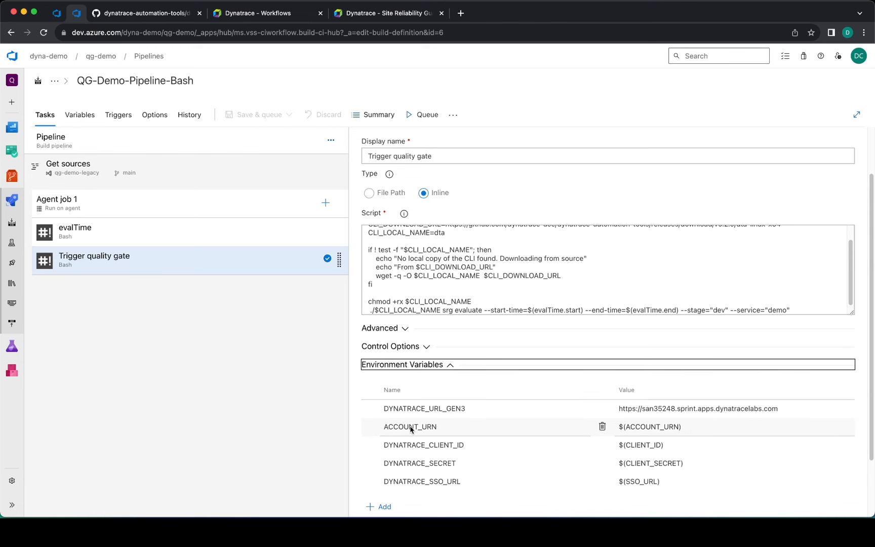
mouse_move(392, 373)
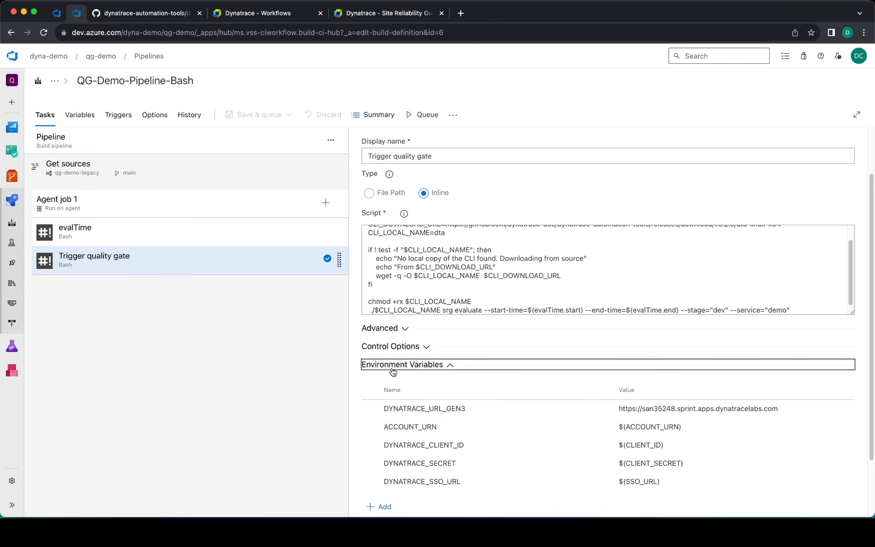
mouse_move(426, 427)
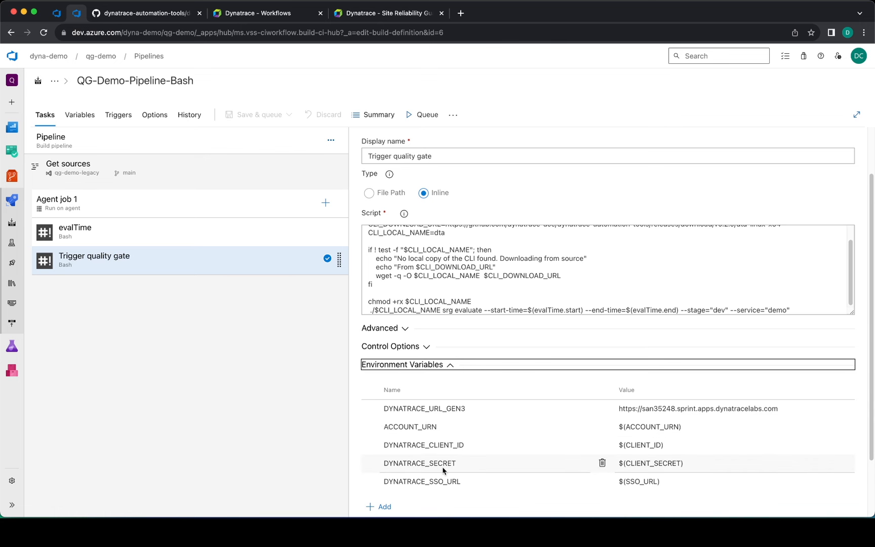
mouse_move(665, 482)
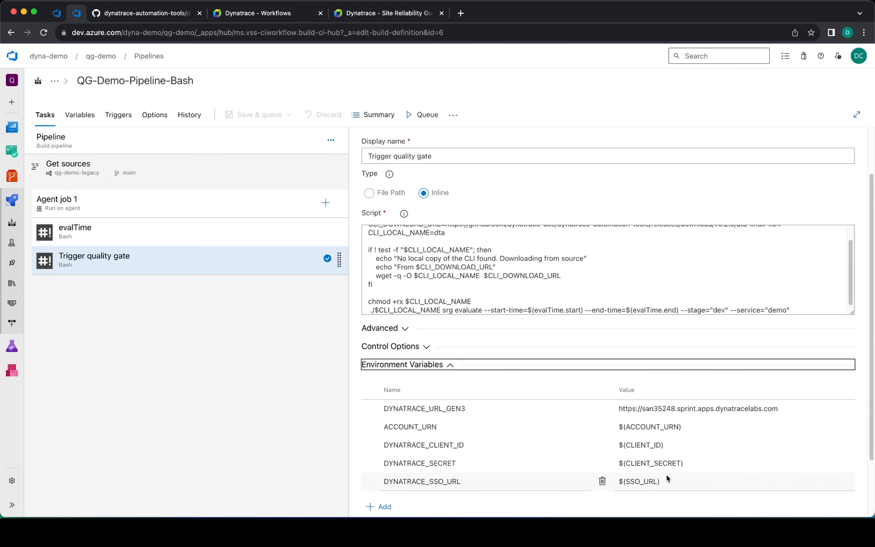
mouse_move(660, 463)
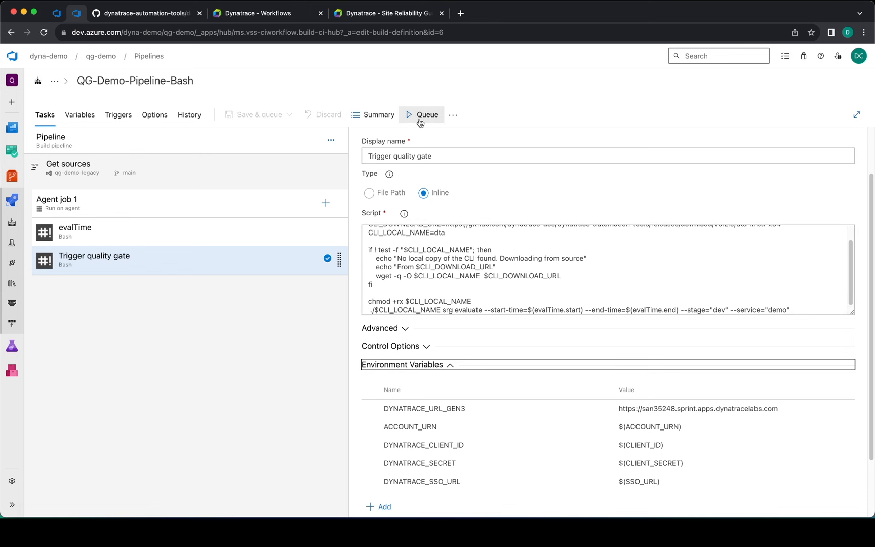
left_click(427, 115)
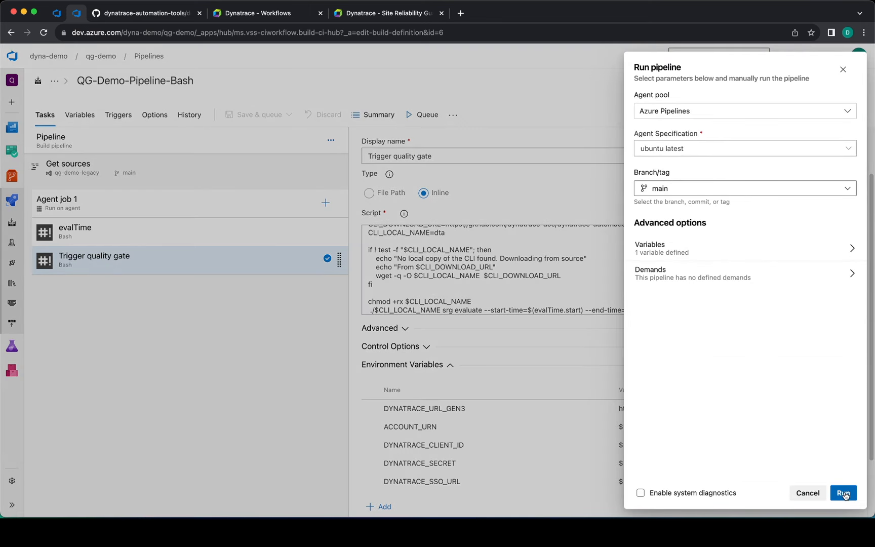
left_click(843, 494)
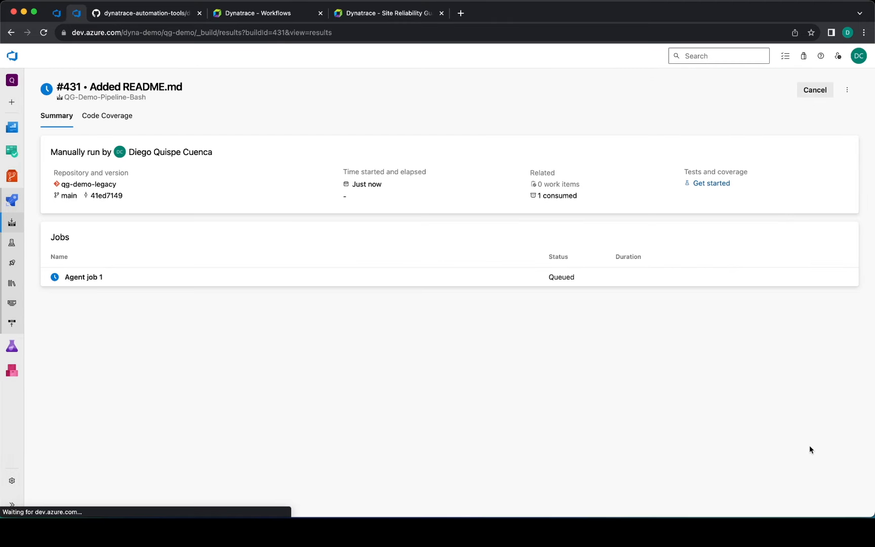